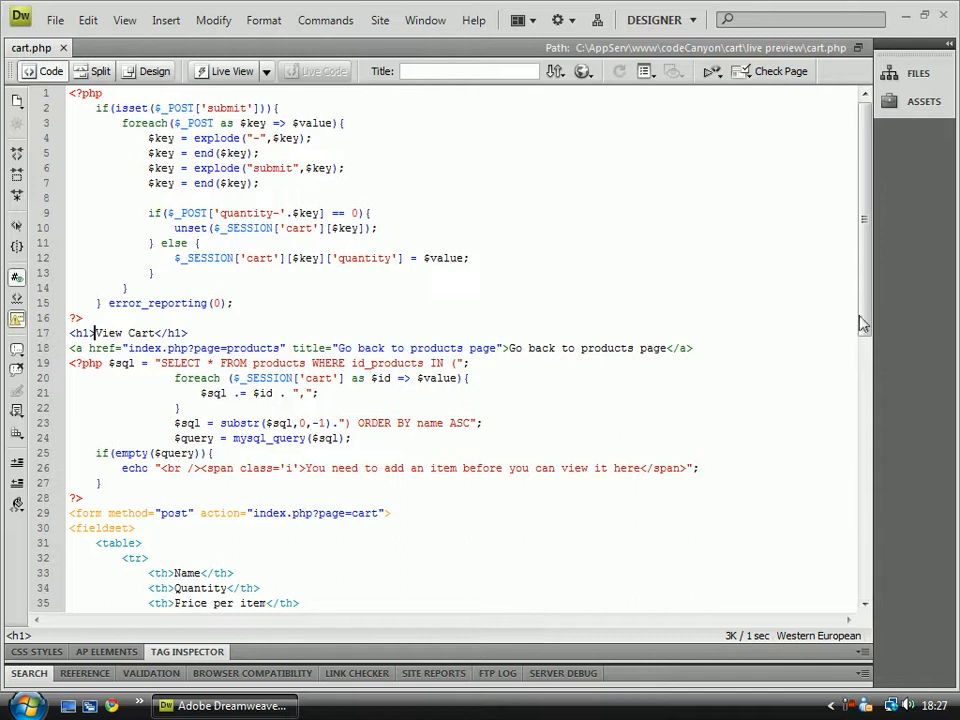
{"action": "mouse_move", "coordinate": [890, 312]}
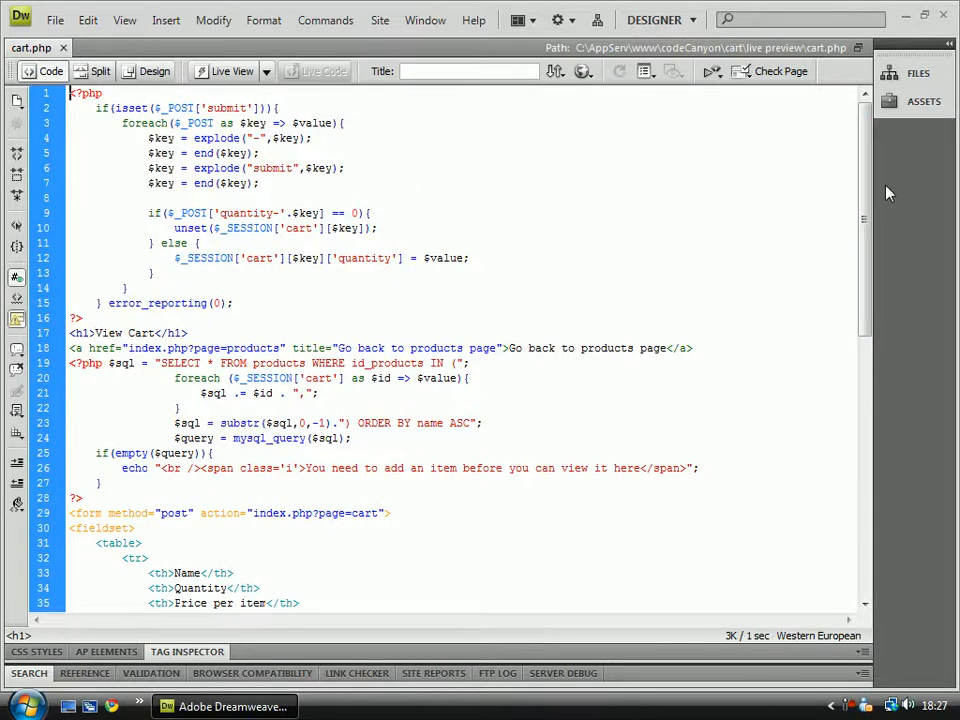
Step: Type and remove temporary test comments, selecting the $key variable on line 5
{"action": "scroll", "scroll_direction": "down", "scroll_amount": 3}
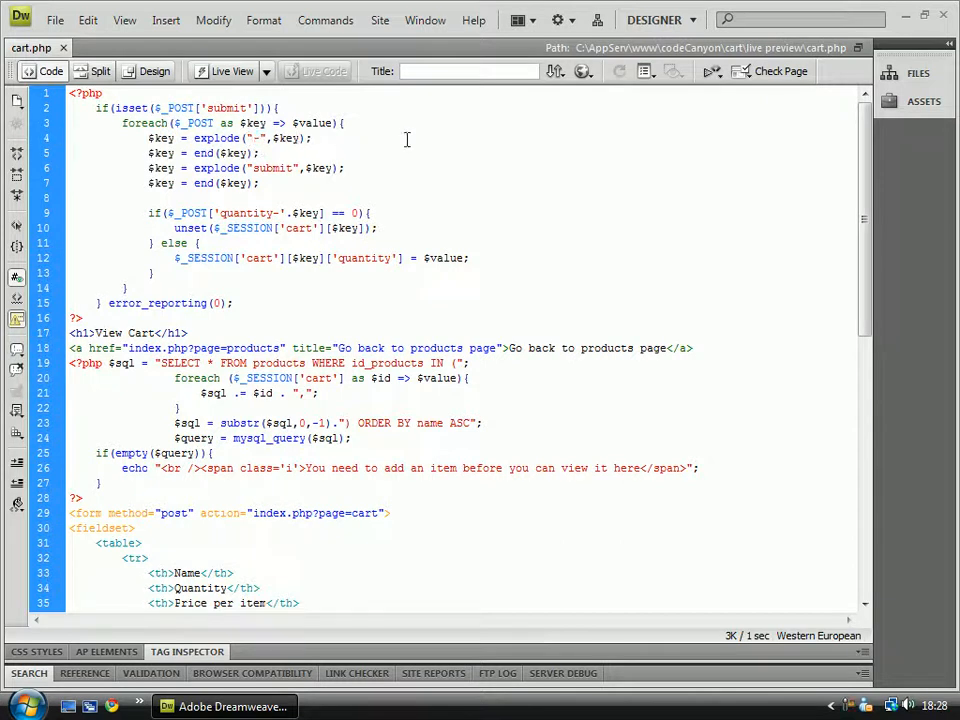
{"action": "type", "text": "// quantity"}
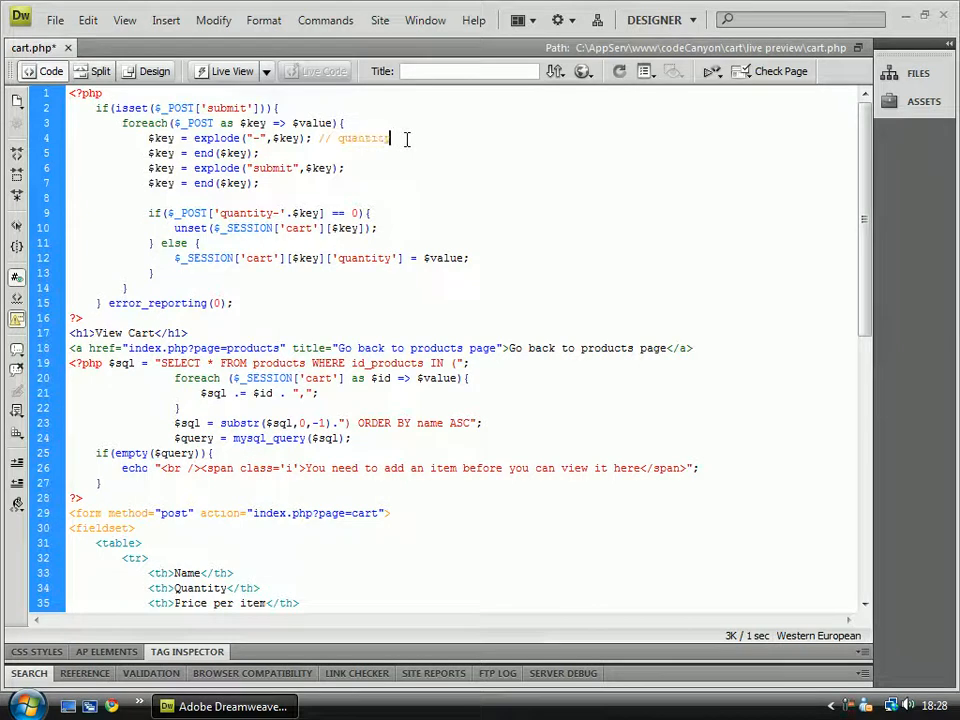
{"action": "type", "text": "-2"}
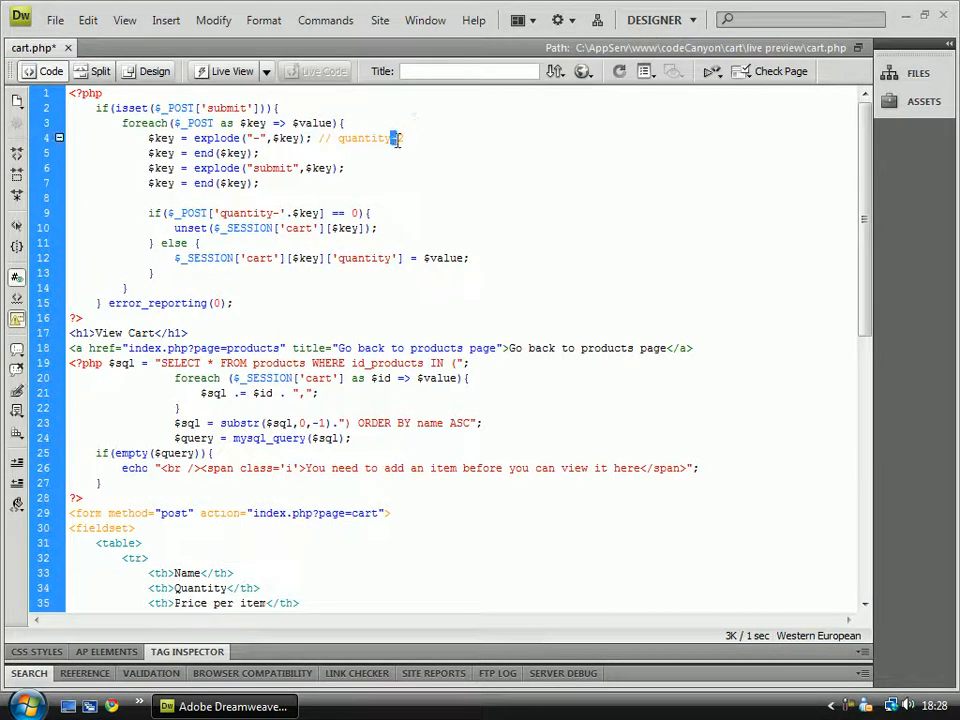
{"action": "double_click", "coordinate": [363, 138]}
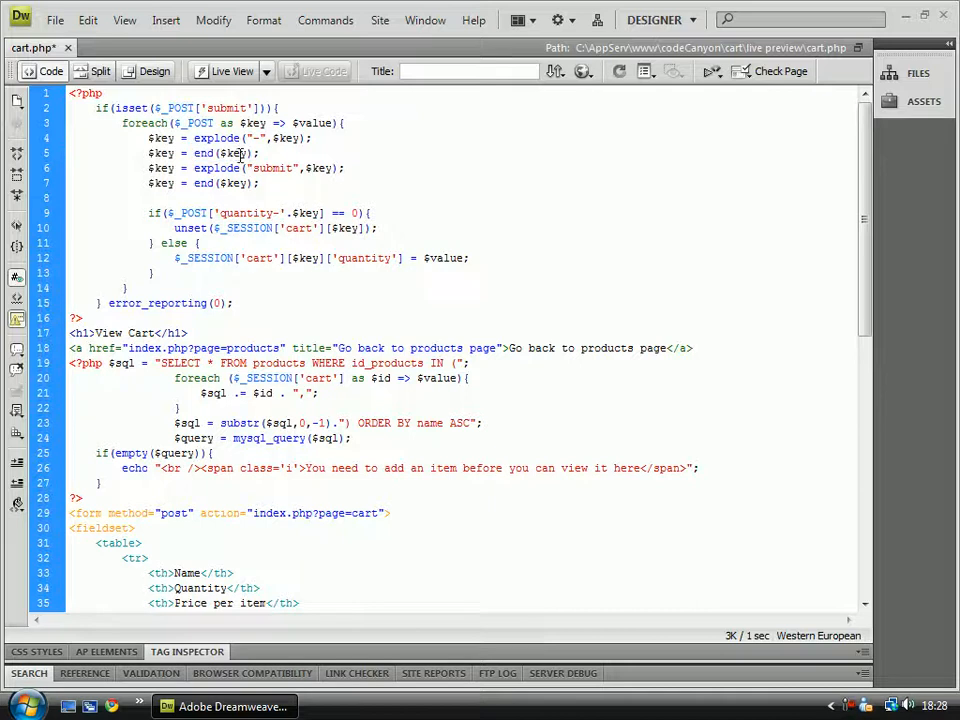
{"action": "double_click", "coordinate": [234, 152]}
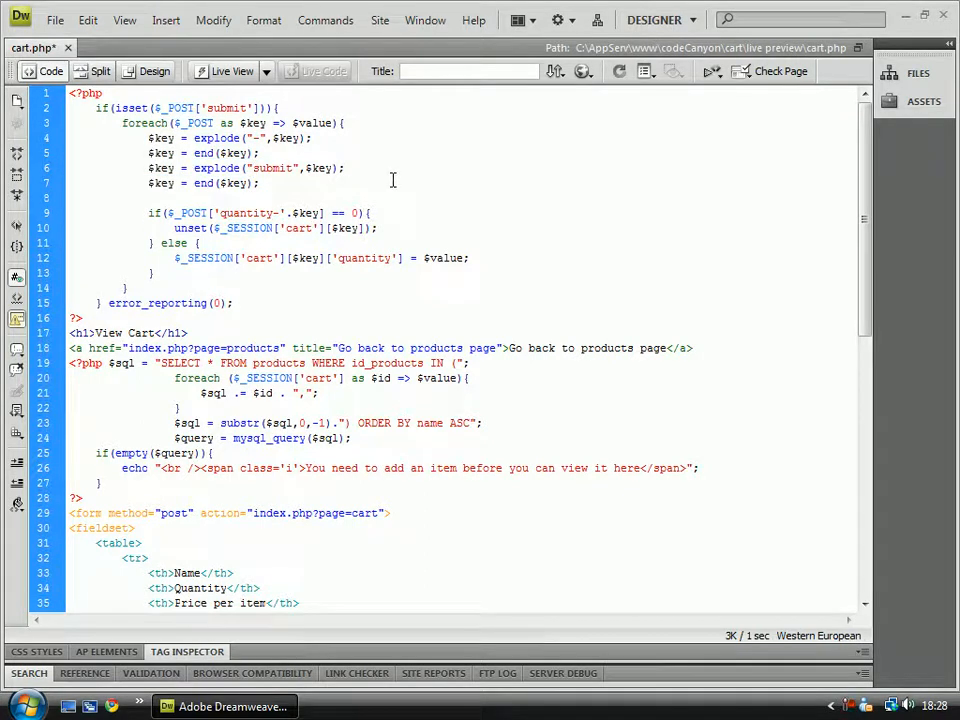
{"action": "type", "text": "2532"}
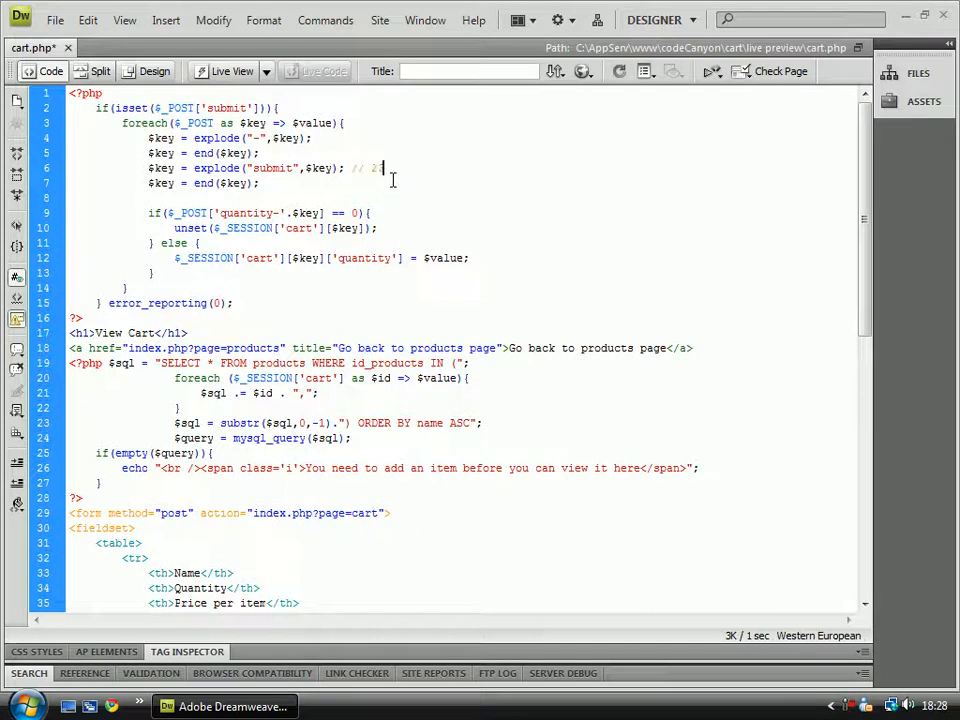
{"action": "type", "text": "334"}
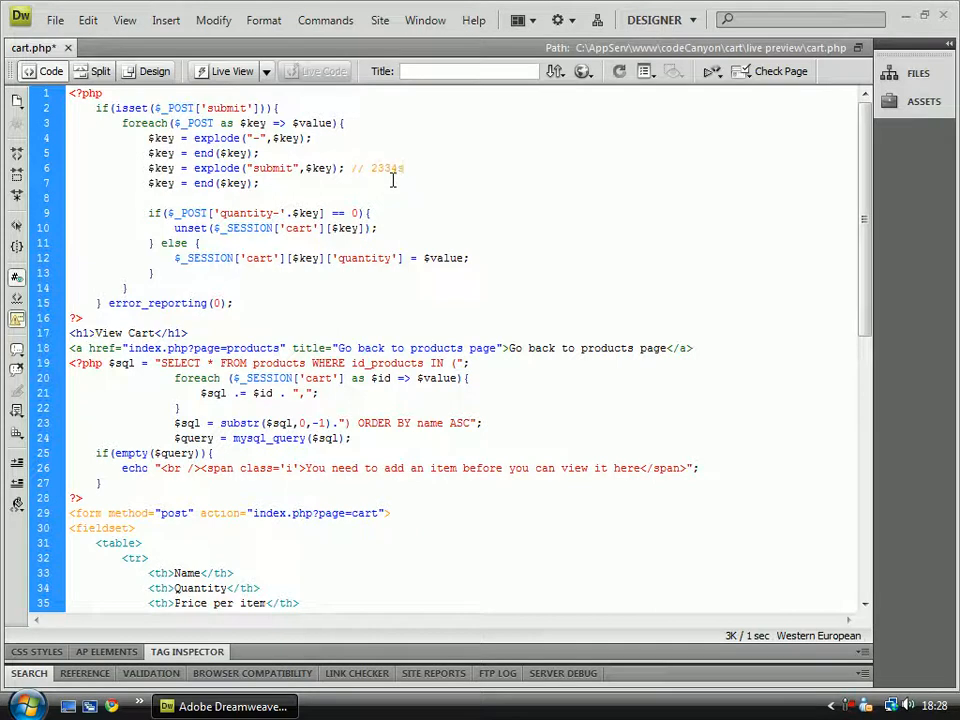
{"action": "type", "text": "submit"}
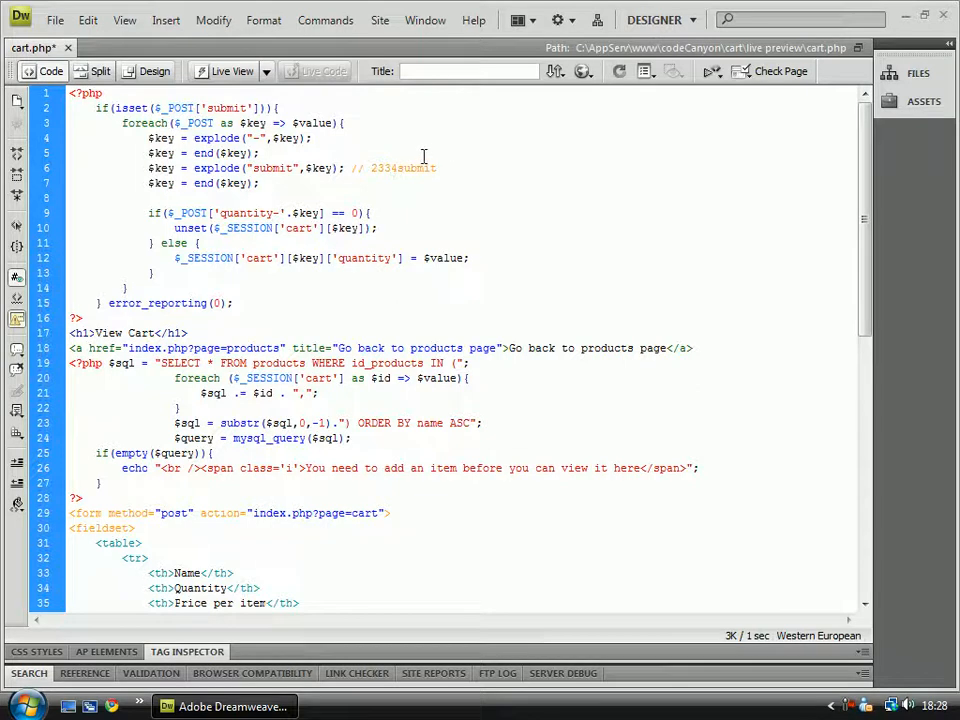
{"action": "double_click", "coordinate": [415, 168]}
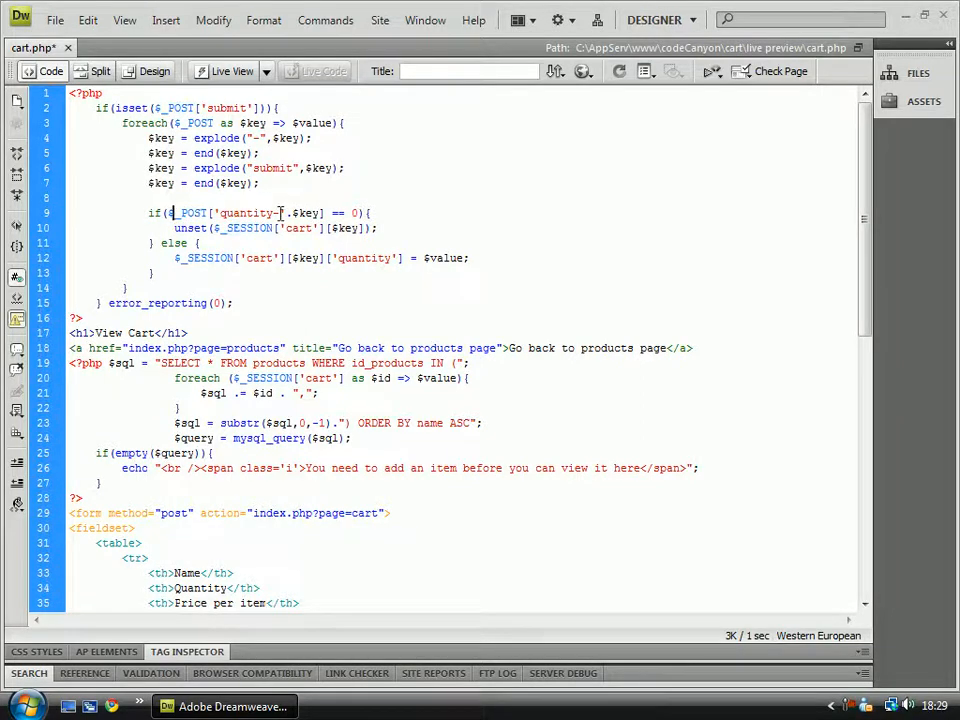
Step: Change the removal condition's operator to <= 0, after trying ||, >= and <
{"action": "double_click", "coordinate": [303, 213]}
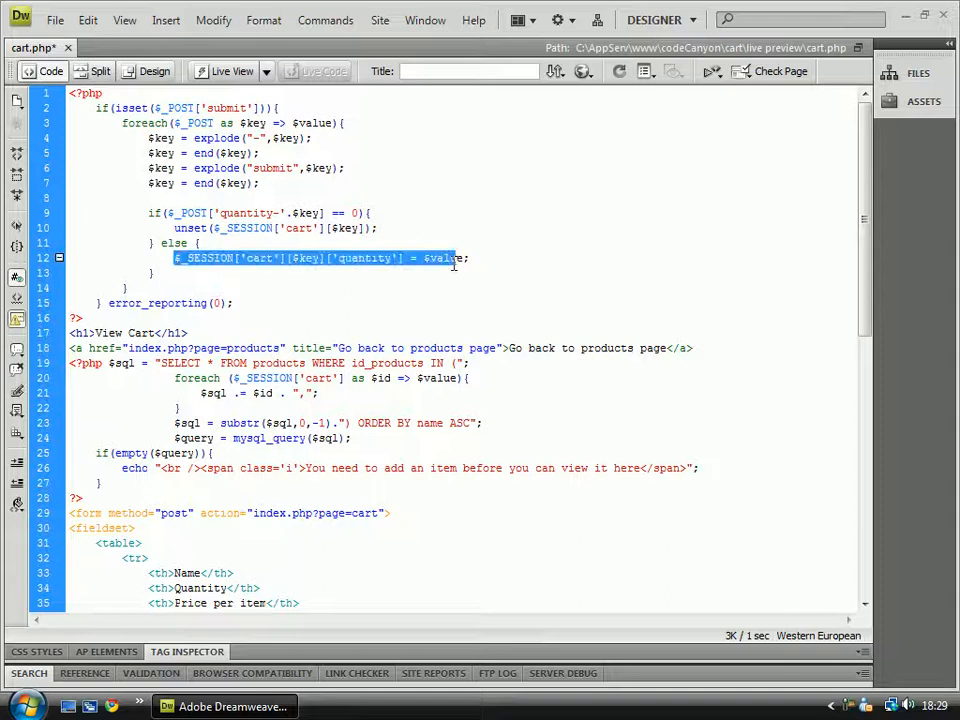
{"action": "left_click", "coordinate": [200, 258]}
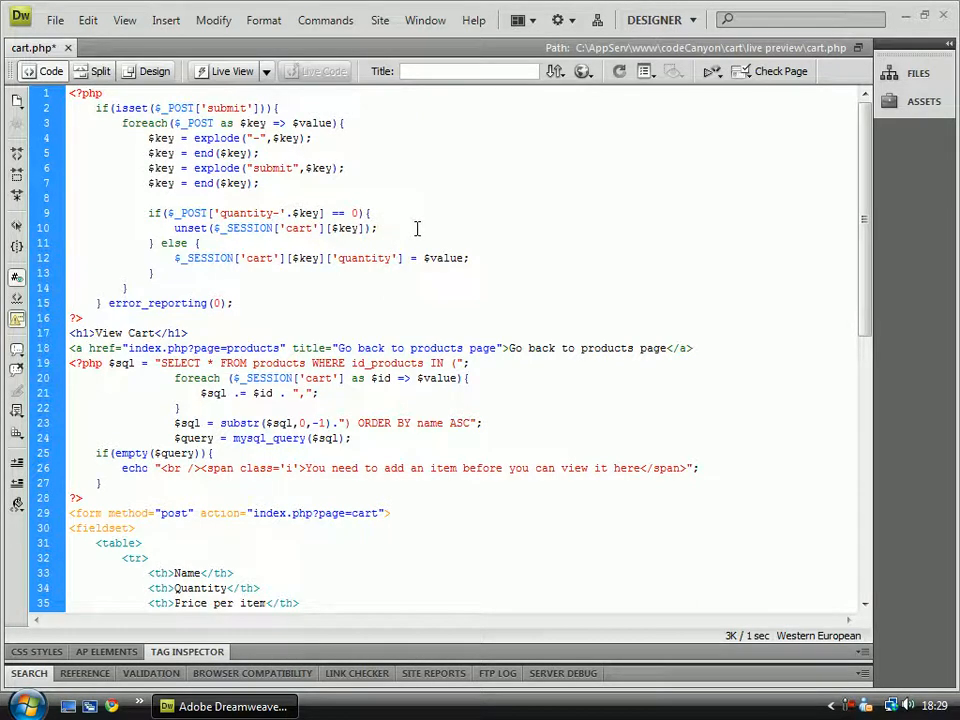
{"action": "type", "text": "||"}
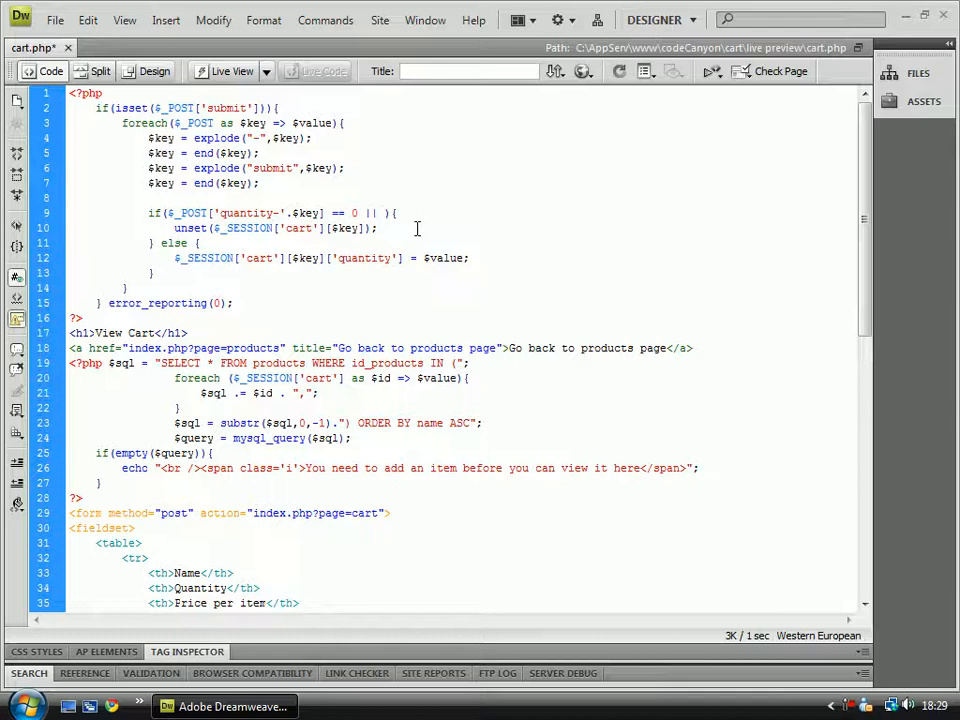
{"action": "type", "text": ">= 0"}
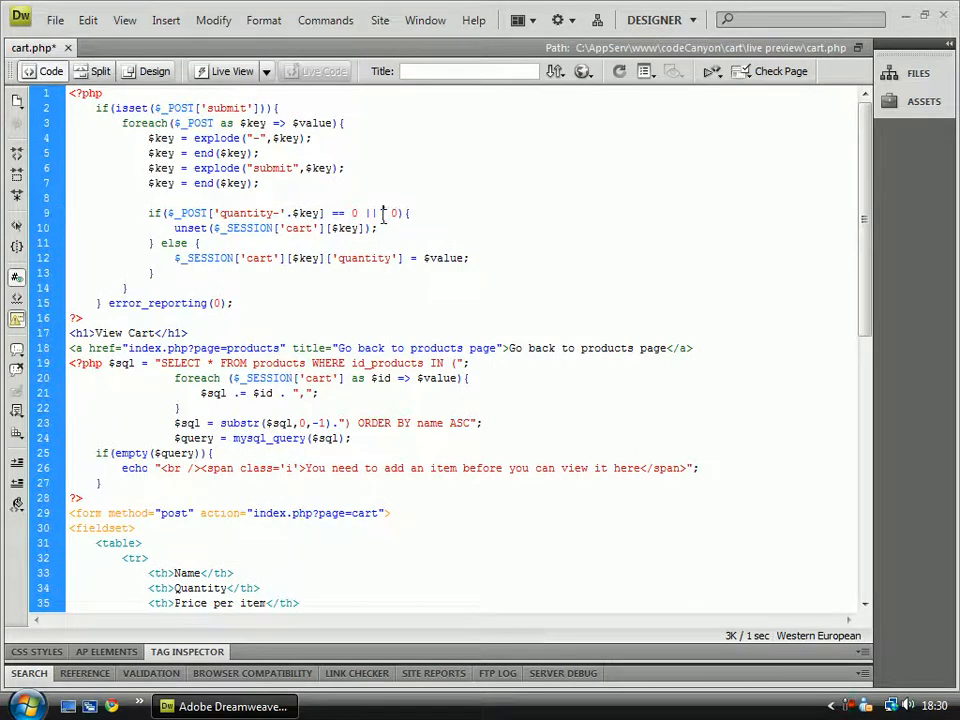
{"action": "type", "text": "<"}
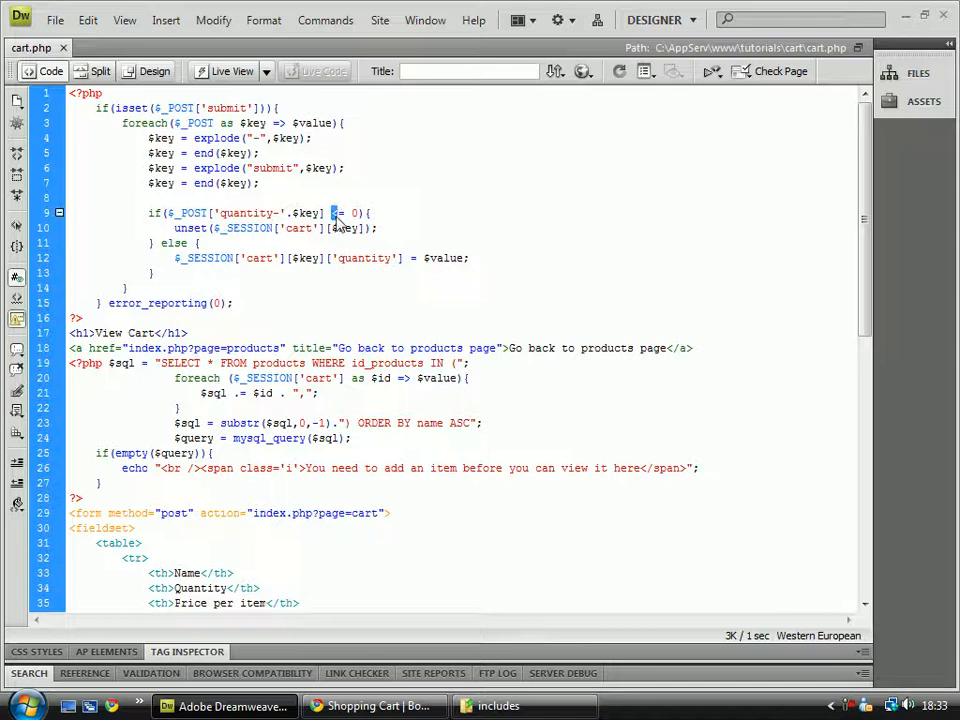
{"action": "type", "text": "<="}
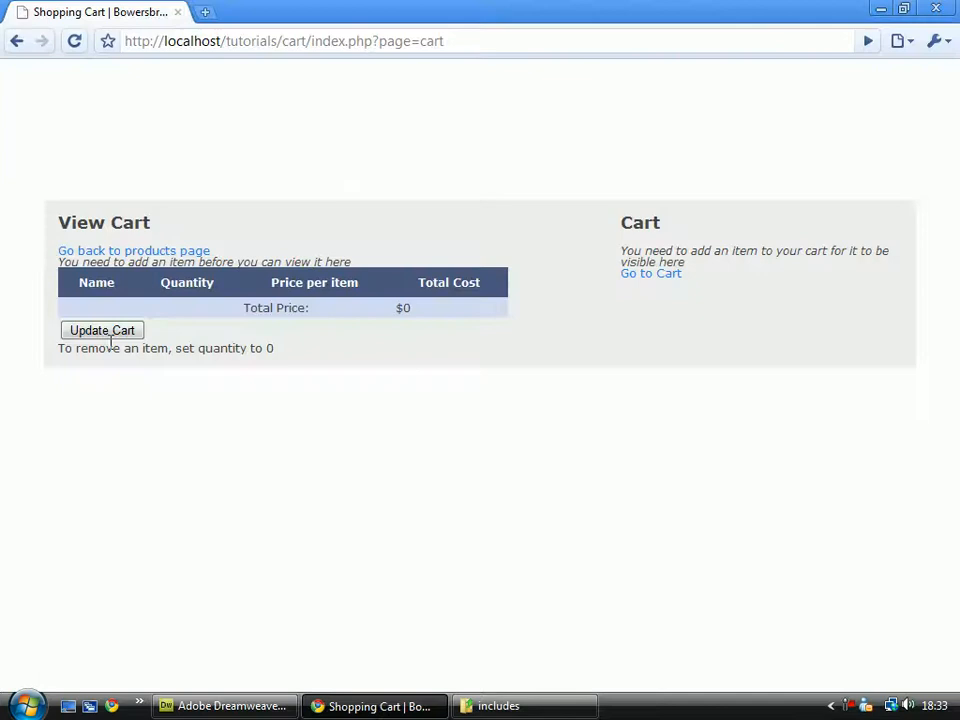
Step: Enter quantities 0, -5 and 5 for the three books and update the cart
{"action": "left_click", "coordinate": [133, 250]}
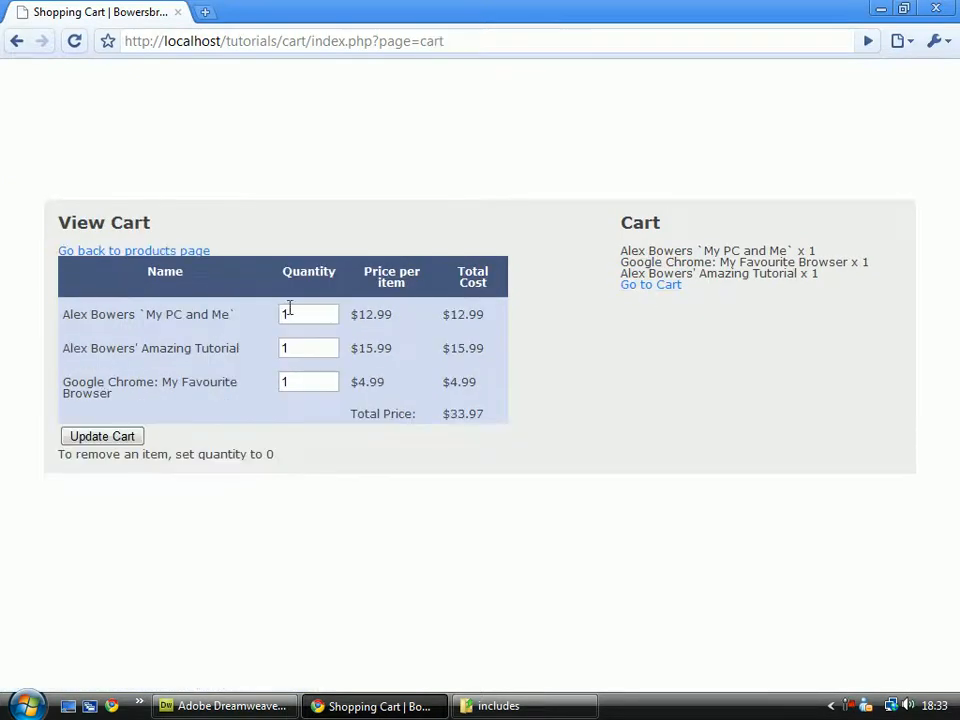
{"action": "type", "text": "0"}
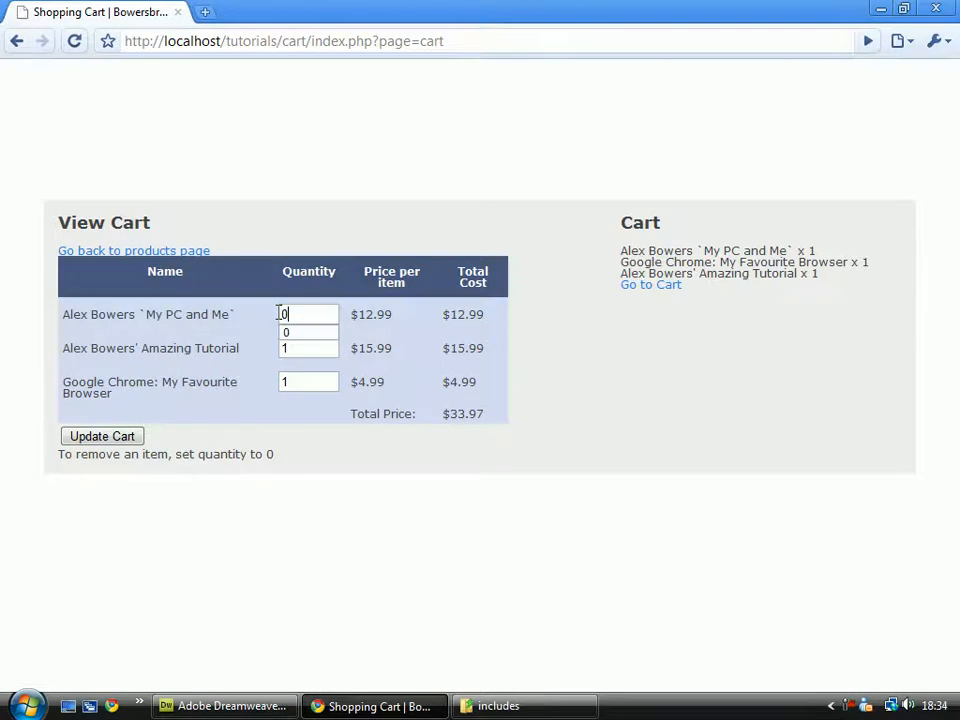
{"action": "left_click", "coordinate": [309, 348]}
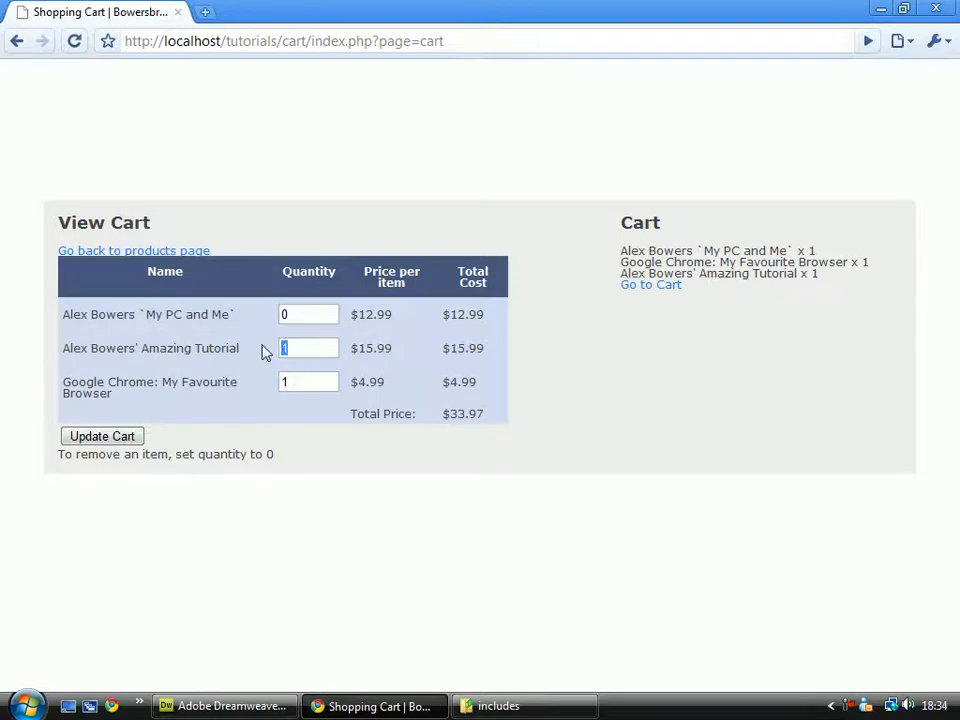
{"action": "type", "text": "-5"}
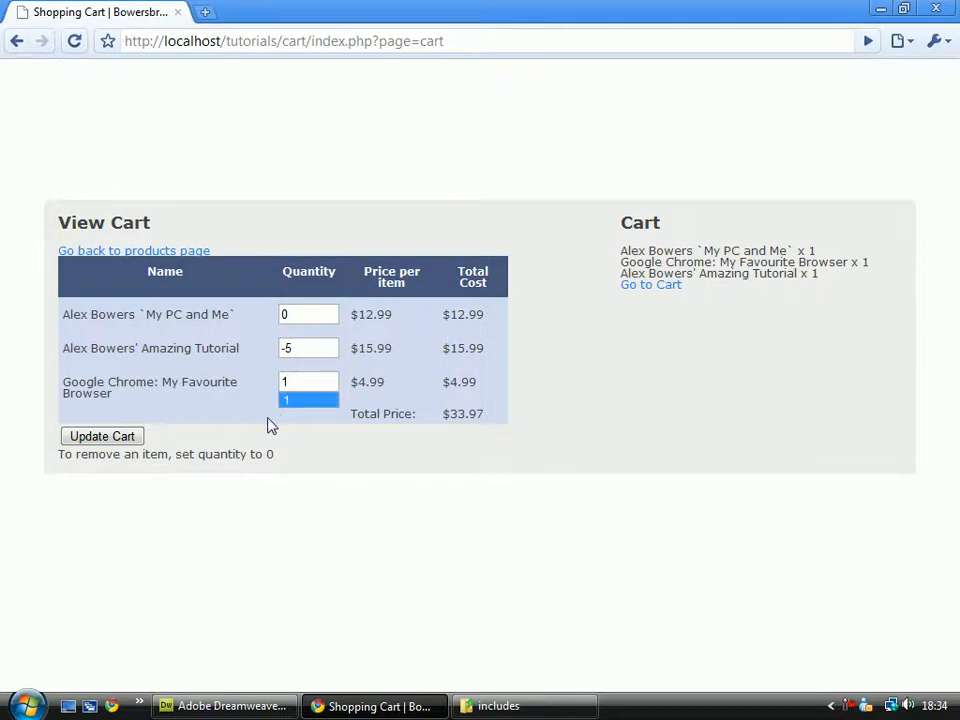
{"action": "type", "text": "5"}
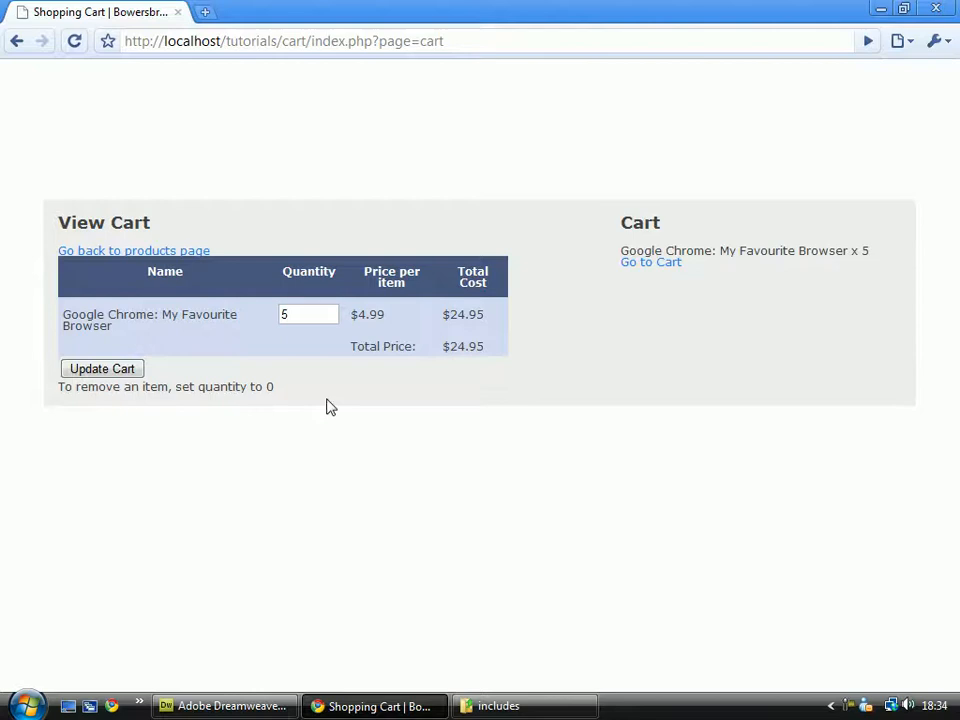
{"action": "mouse_move", "coordinate": [322, 410]}
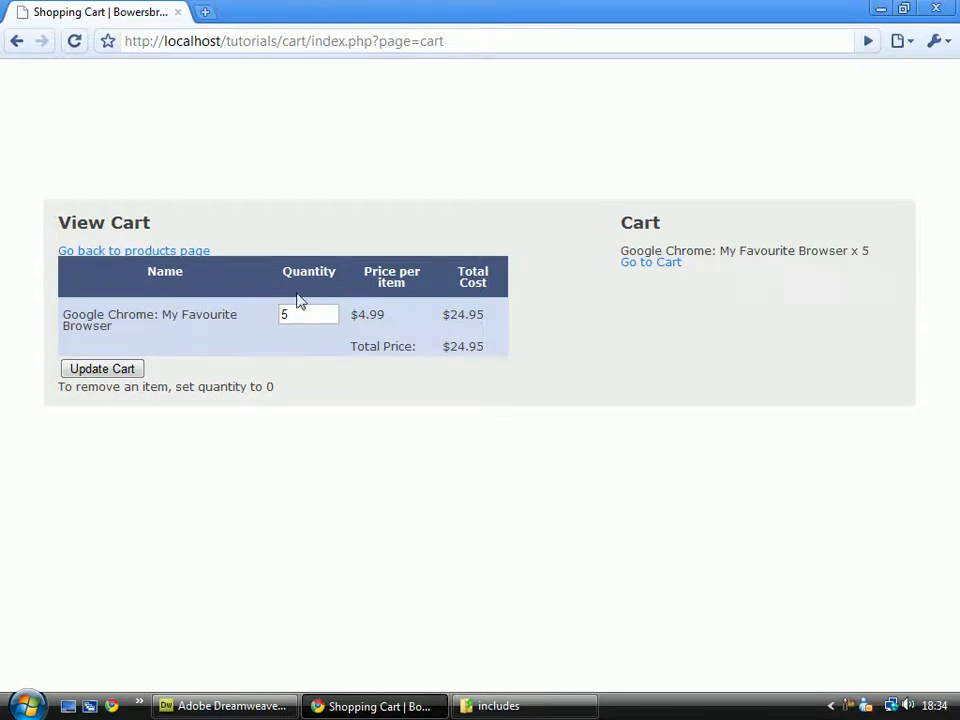
{"action": "left_click", "coordinate": [224, 706]}
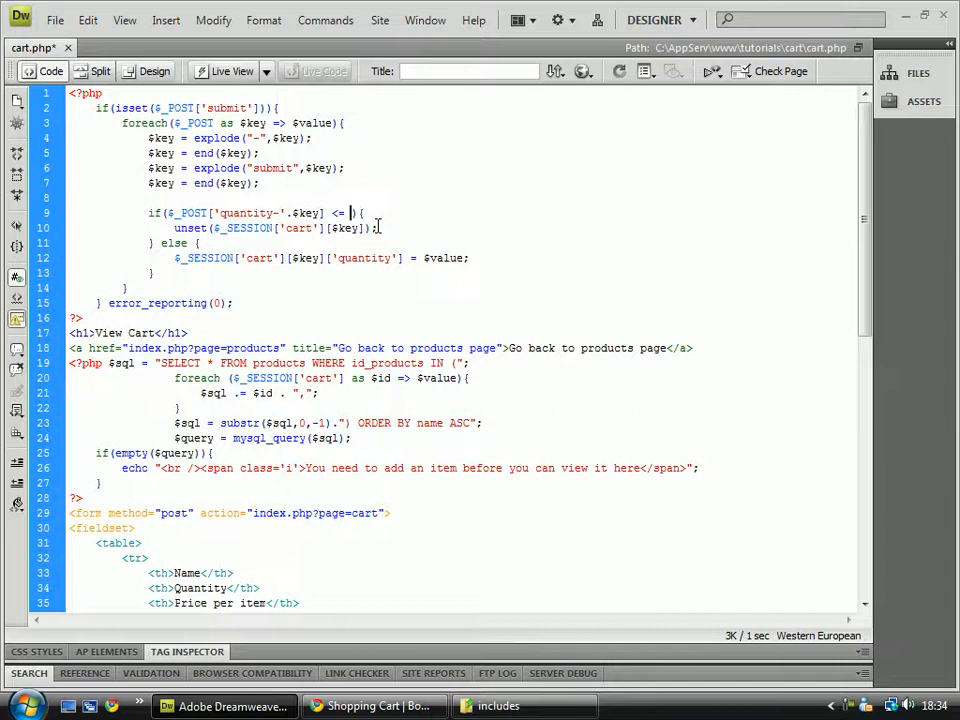
Step: Add an else-if setting the session quantity to 50 when quantity-$key is >= 50
{"action": "type", "text": "?"}
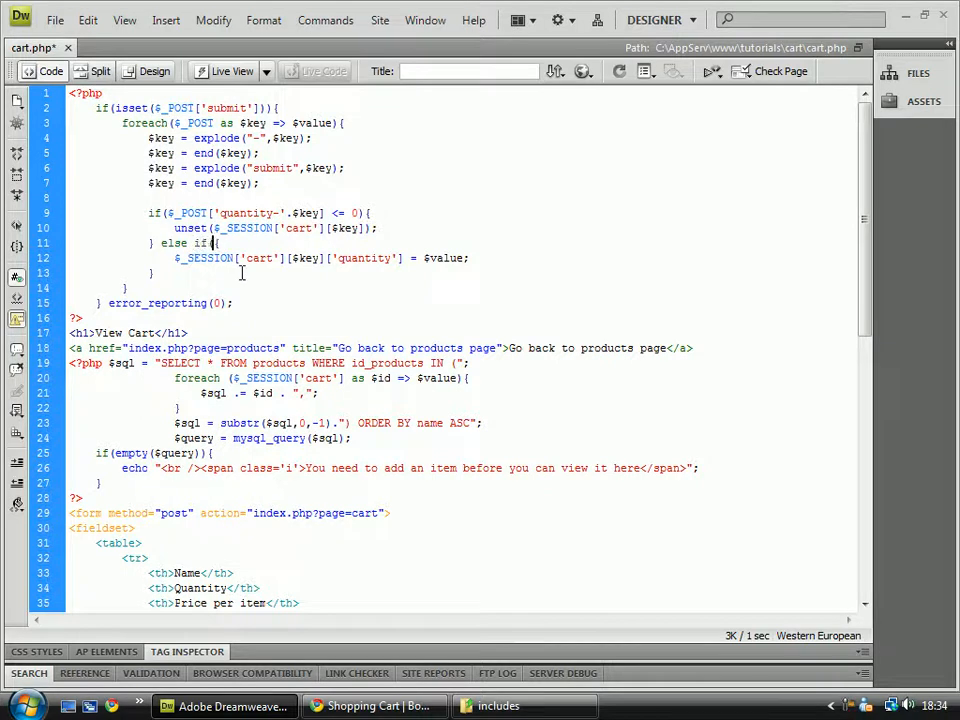
{"action": "type", "text": "(){"}
{"action": "type", "text": "} else {"}
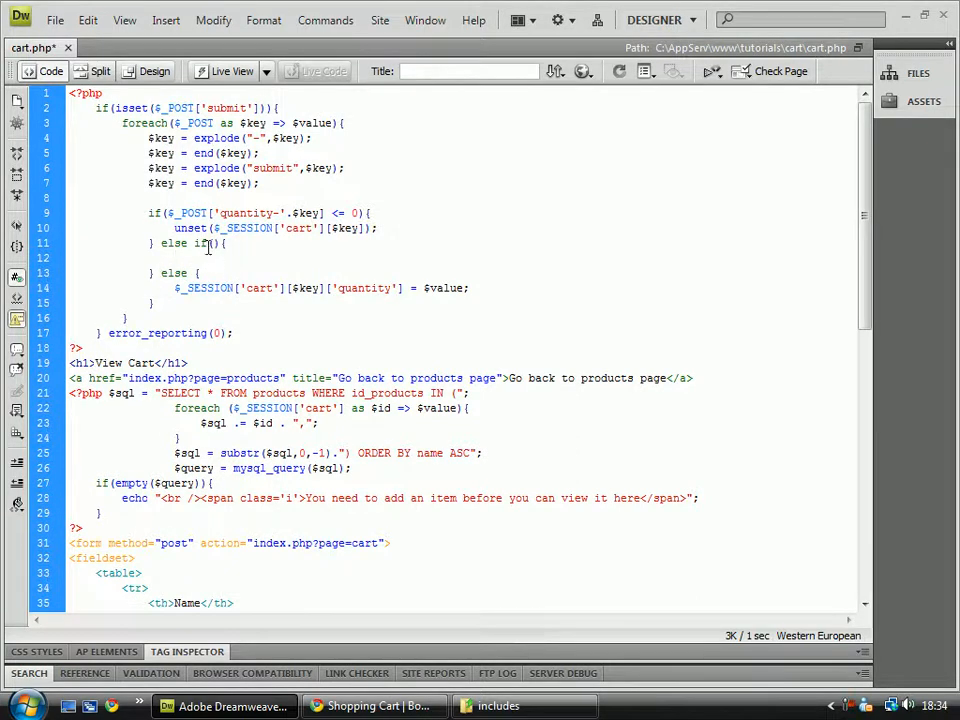
{"action": "type", "text": "$_POST['qua"}
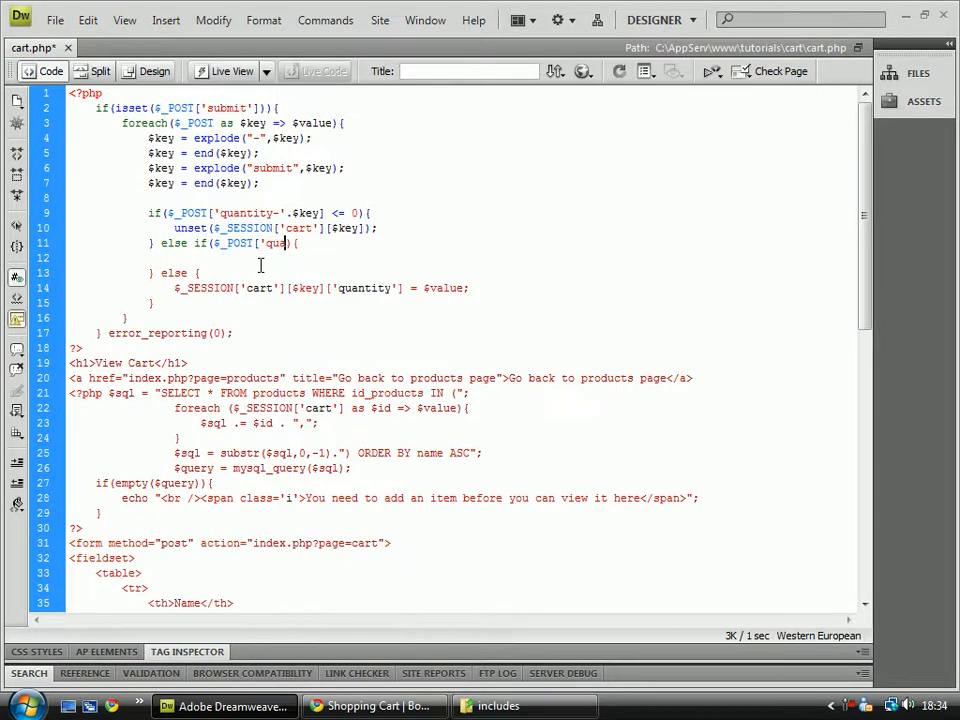
{"action": "type", "text": "ntity-'"}
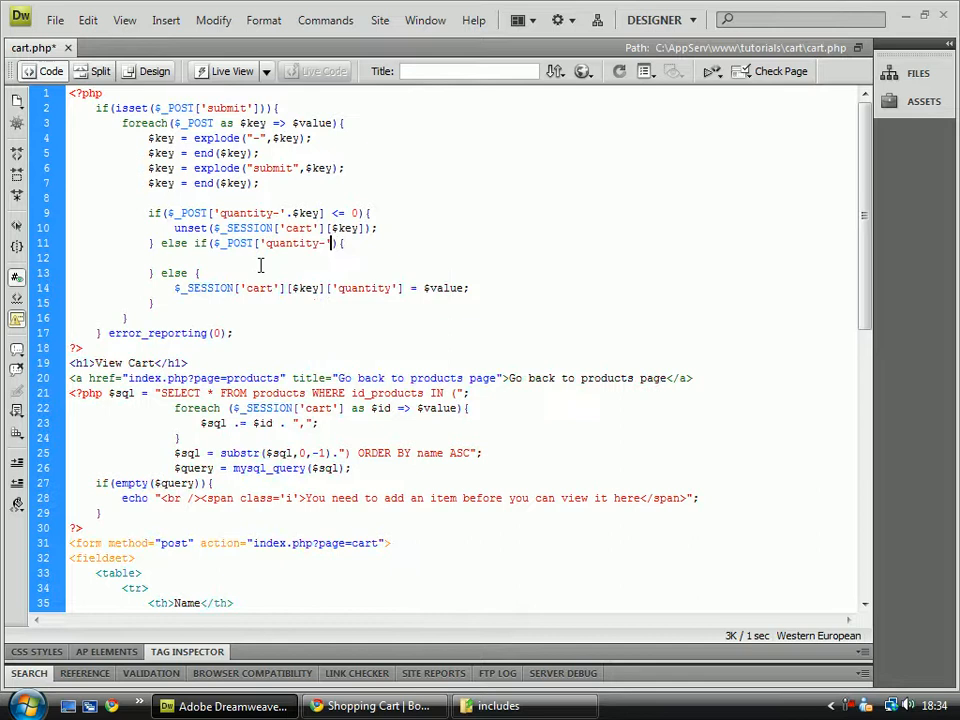
{"action": "type", "text": "$key"}
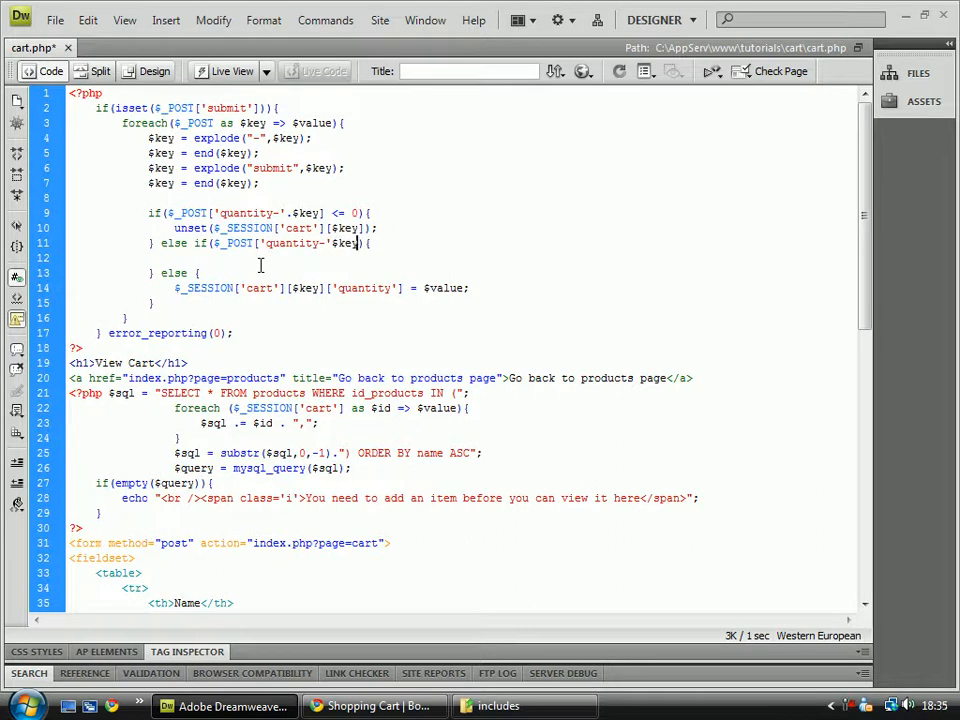
{"action": "type", "text": ">= 50"}
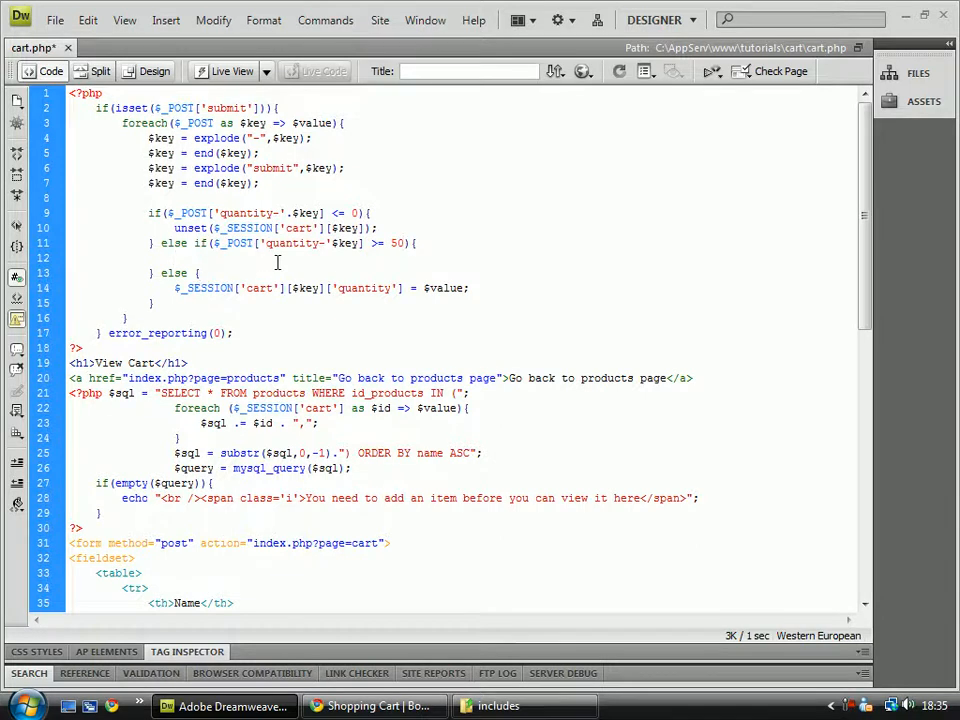
{"action": "type", "text": "$_SESSION['cart"}
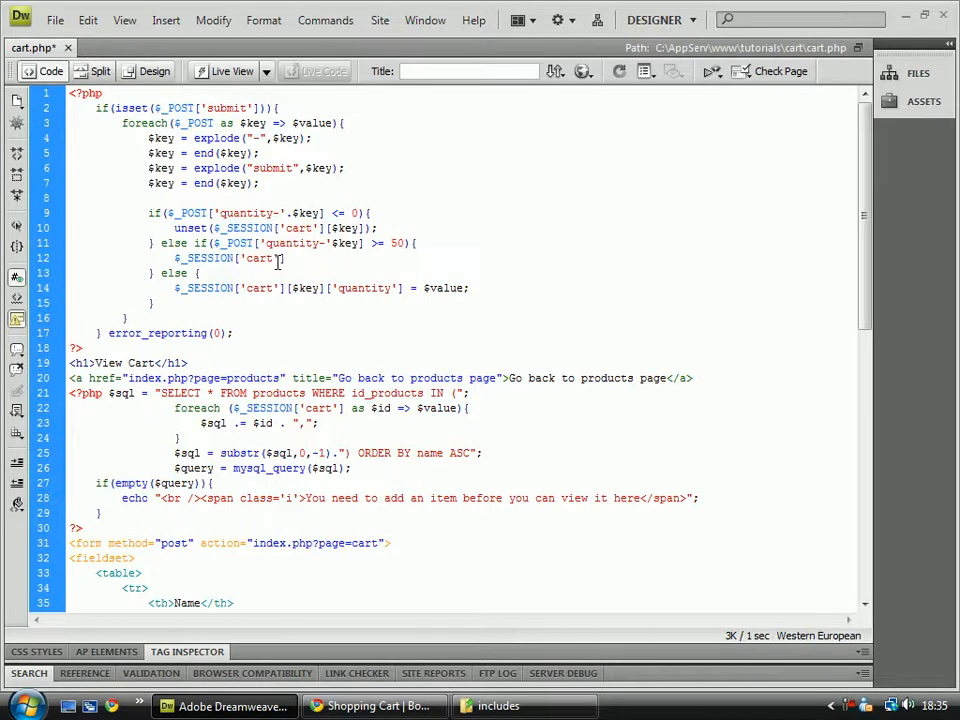
{"action": "type", "text": "[$key]"}
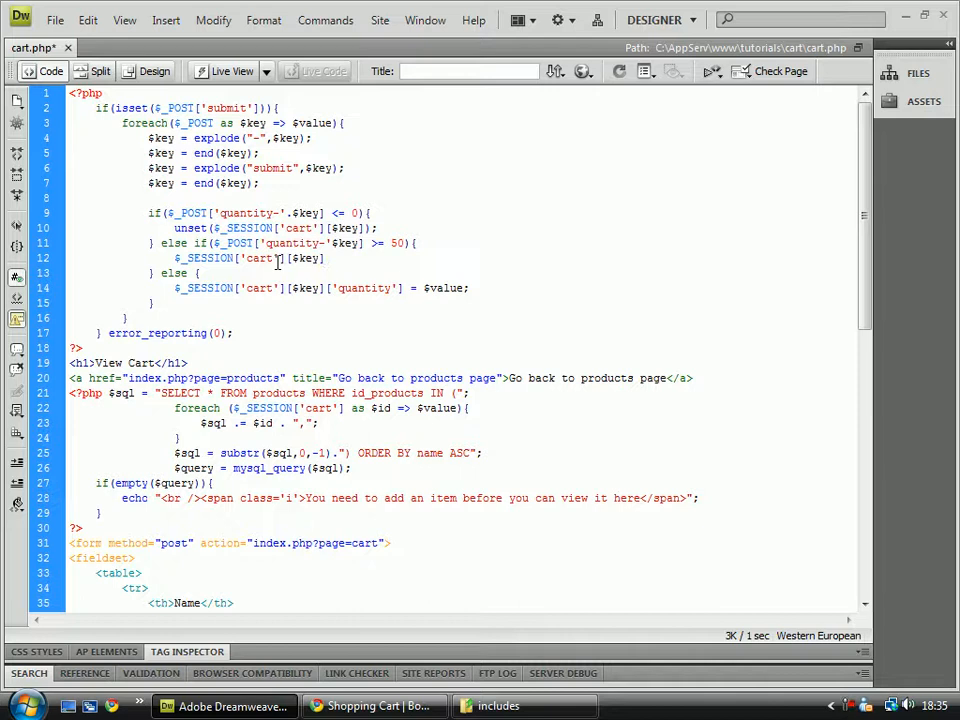
{"action": "type", "text": "['quantity'] ="}
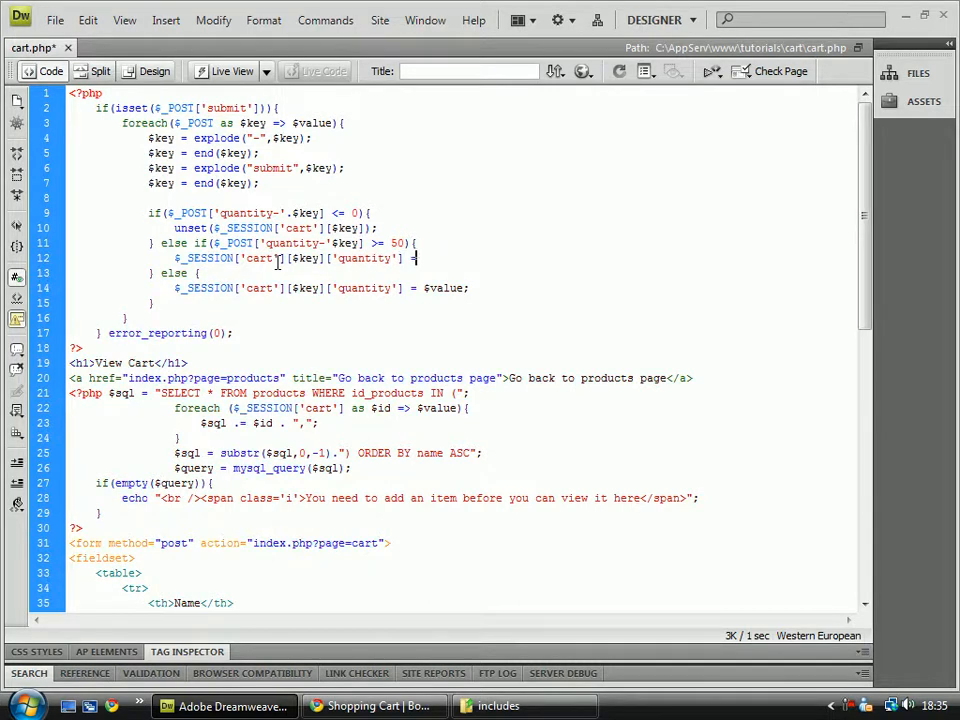
{"action": "type", "text": "50;"}
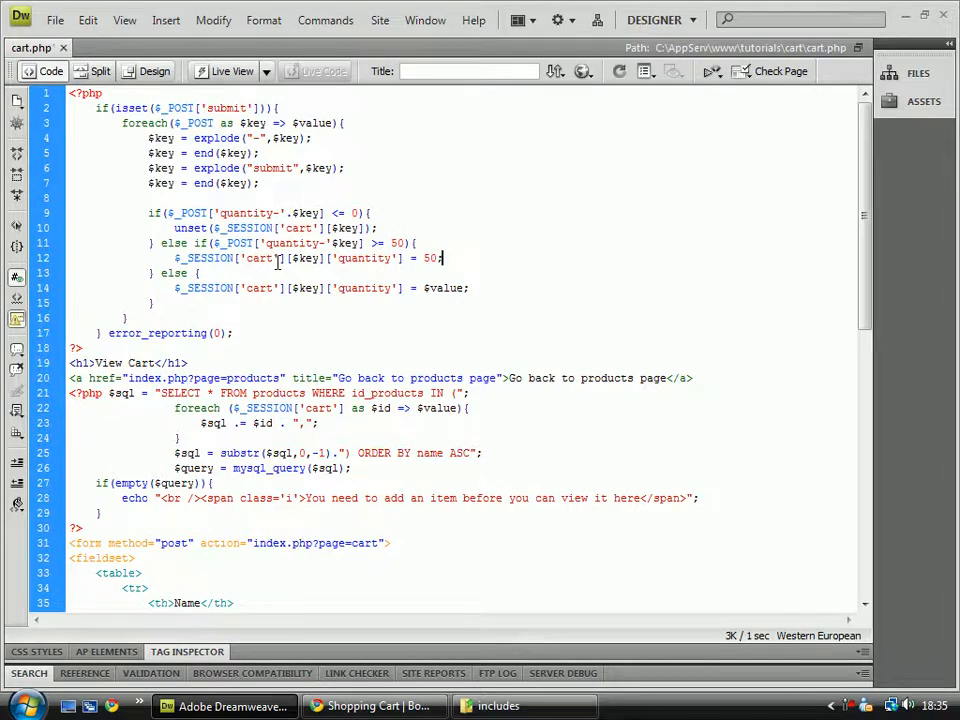
Step: Set Google Chrome: My Favourite Browser's quantity to 50 and update the cart
{"action": "left_click", "coordinate": [374, 706]}
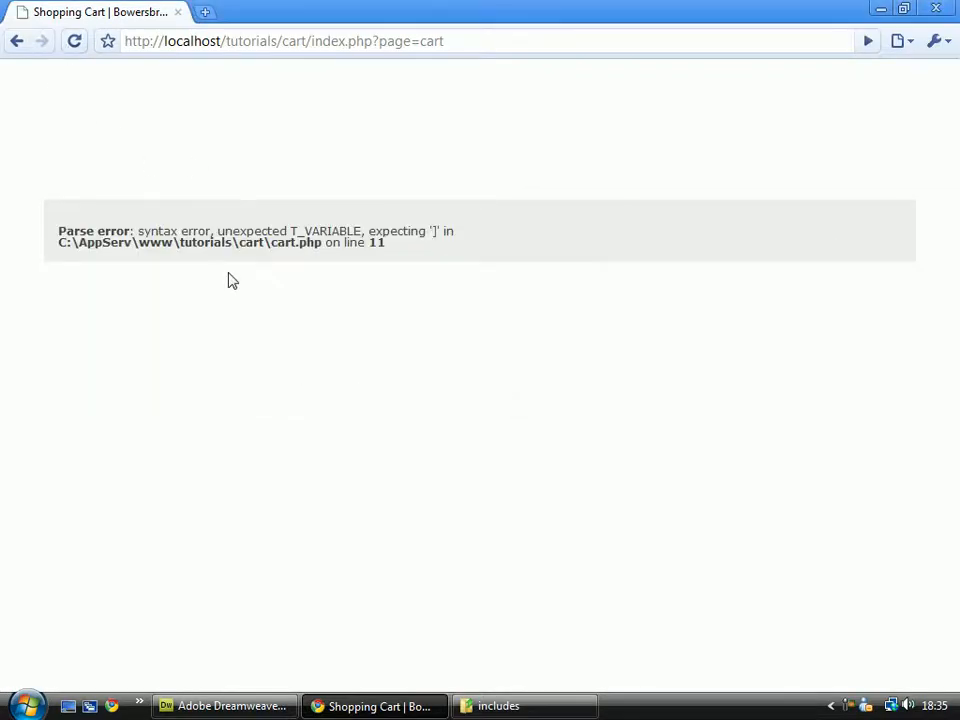
{"action": "left_click", "coordinate": [224, 705]}
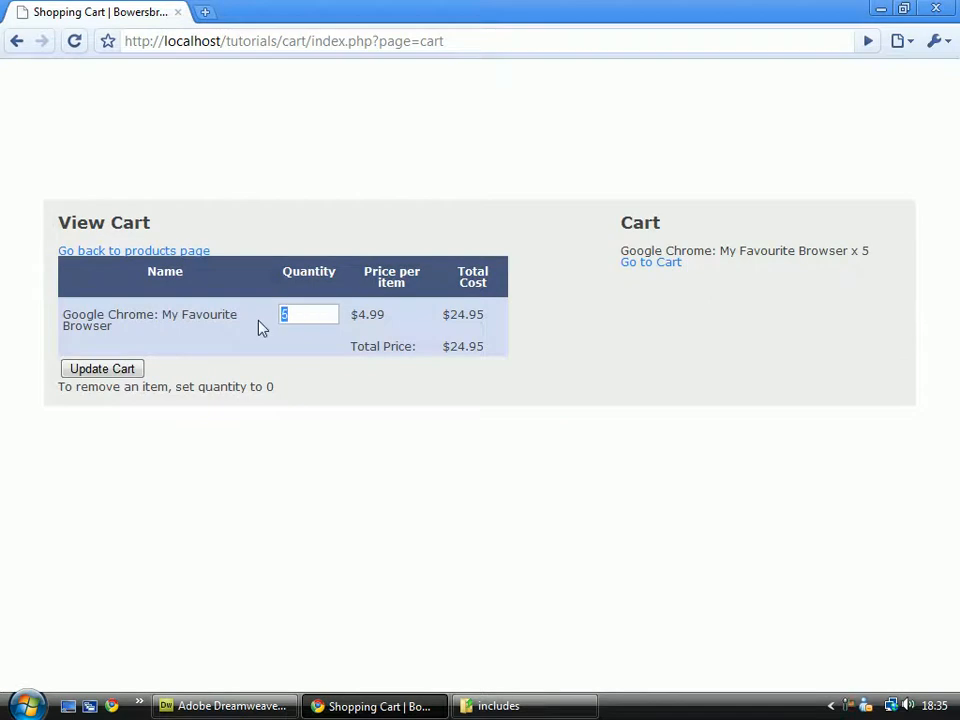
{"action": "left_click", "coordinate": [101, 368]}
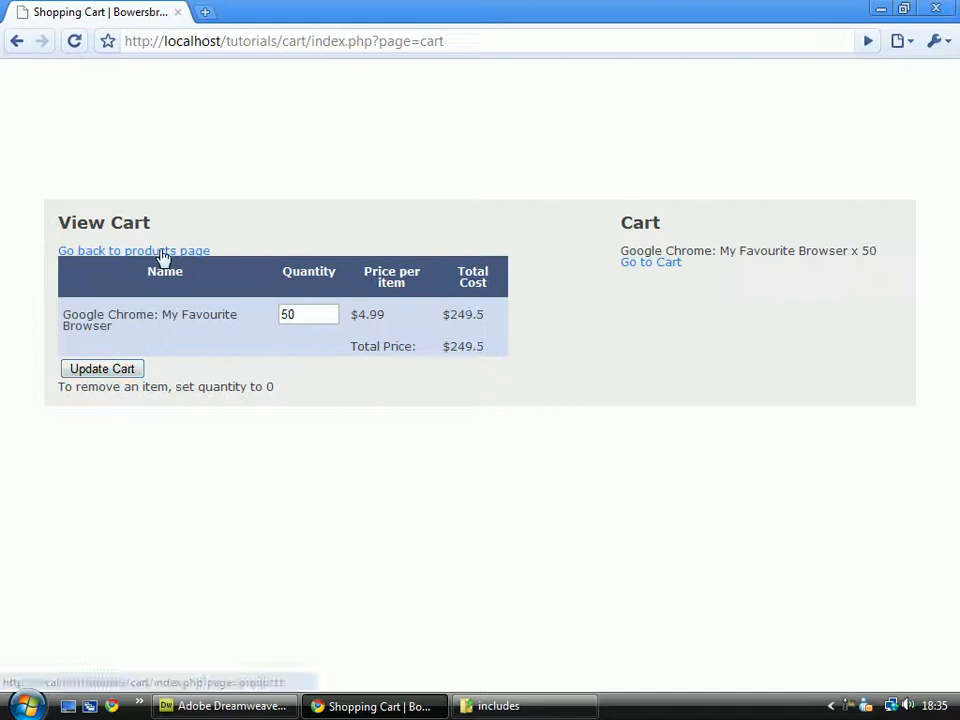
Step: Add Alex Bowers' Amazing Tutorial to the cart and submit a -521 quantity
{"action": "left_click", "coordinate": [133, 250]}
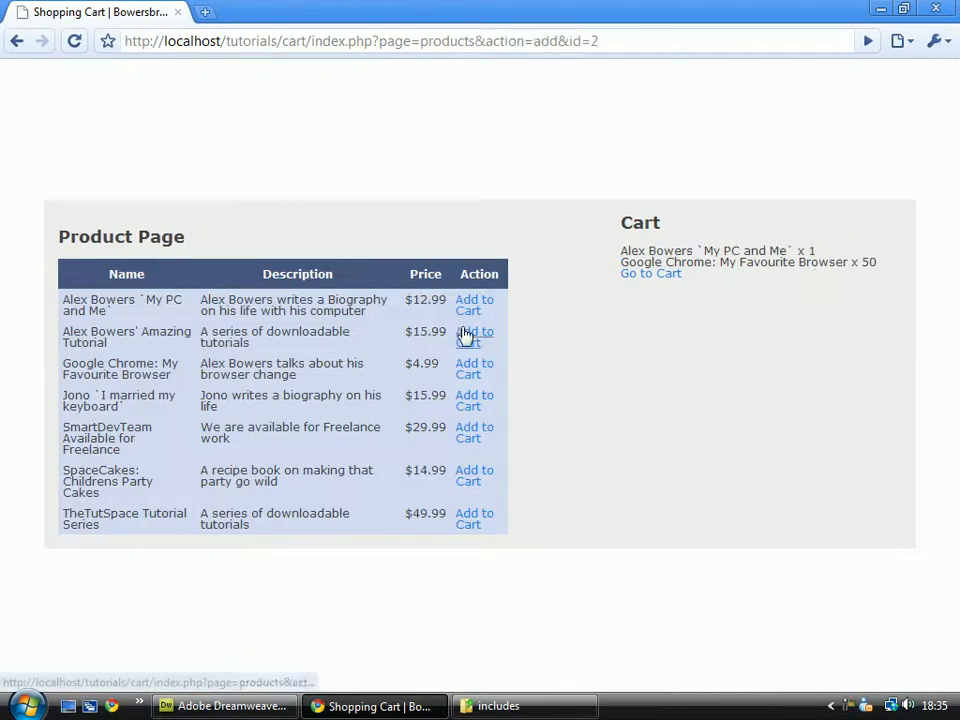
{"action": "left_click", "coordinate": [474, 336]}
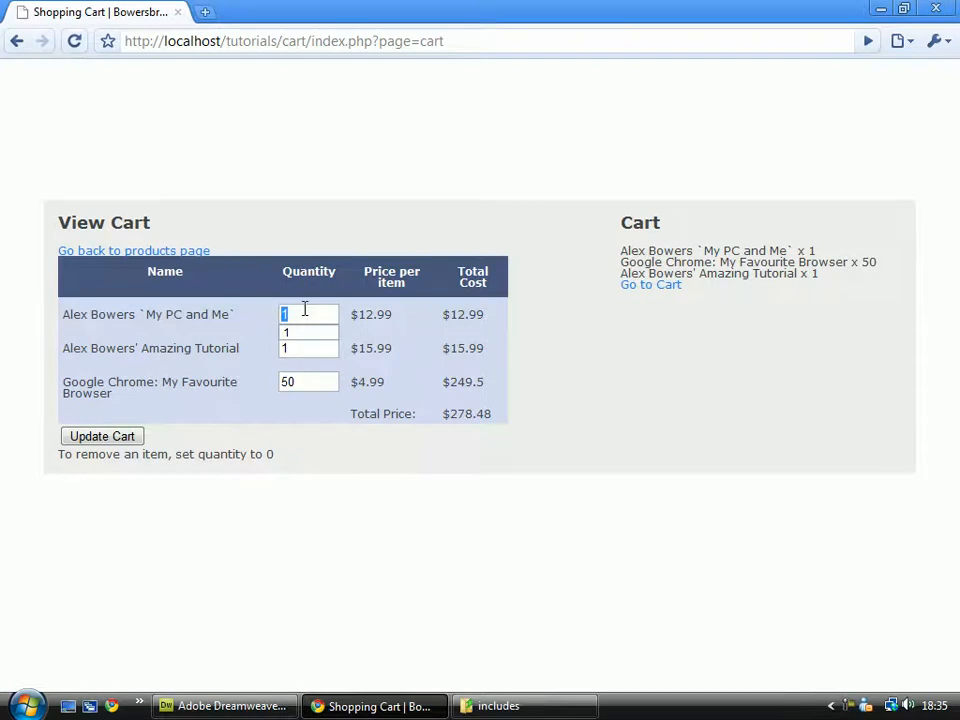
{"action": "type", "text": "-521"}
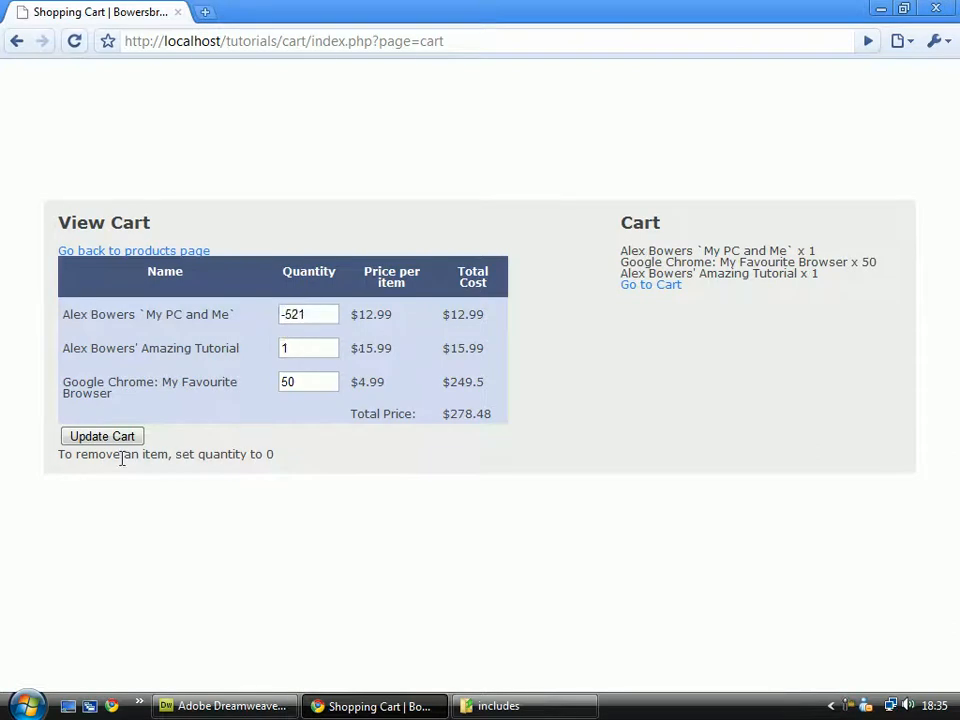
{"action": "left_click", "coordinate": [101, 436]}
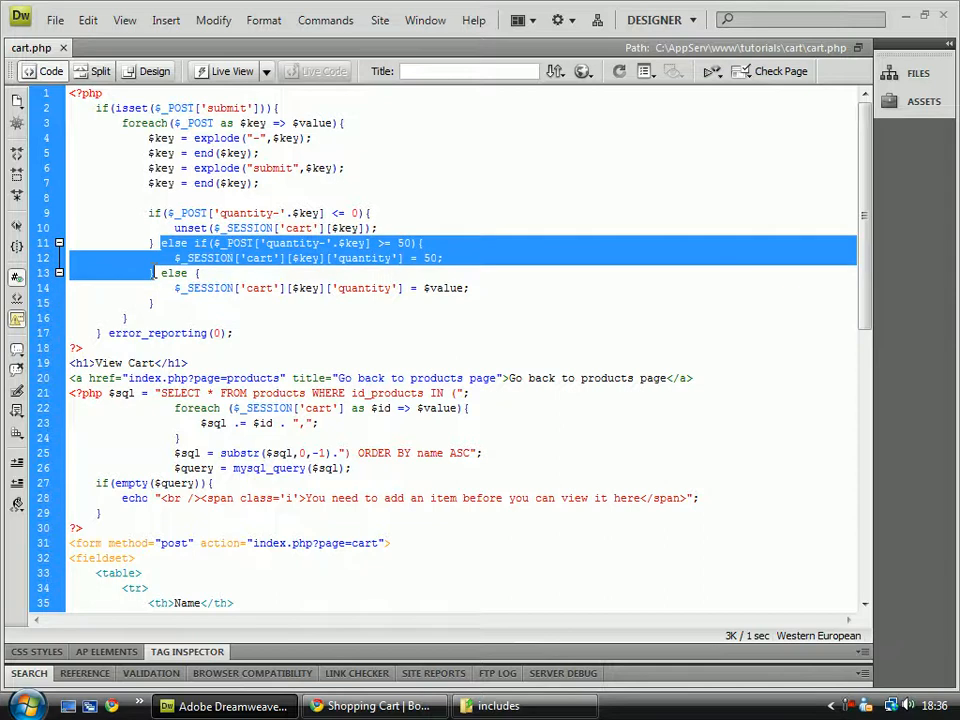
{"action": "mouse_move", "coordinate": [546, 350]}
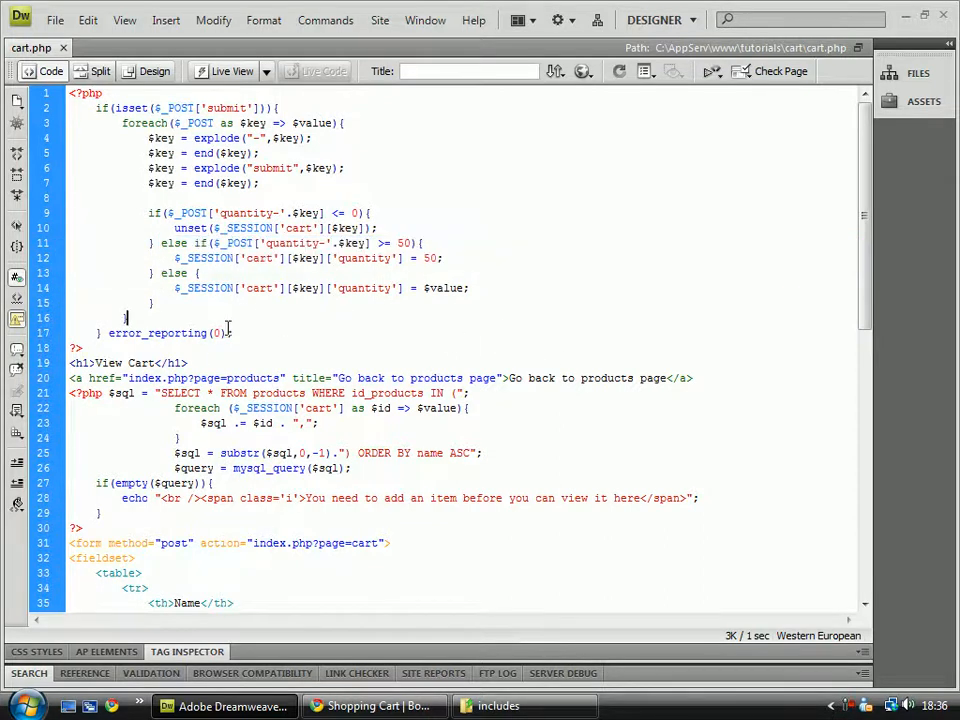
{"action": "double_click", "coordinate": [170, 332]}
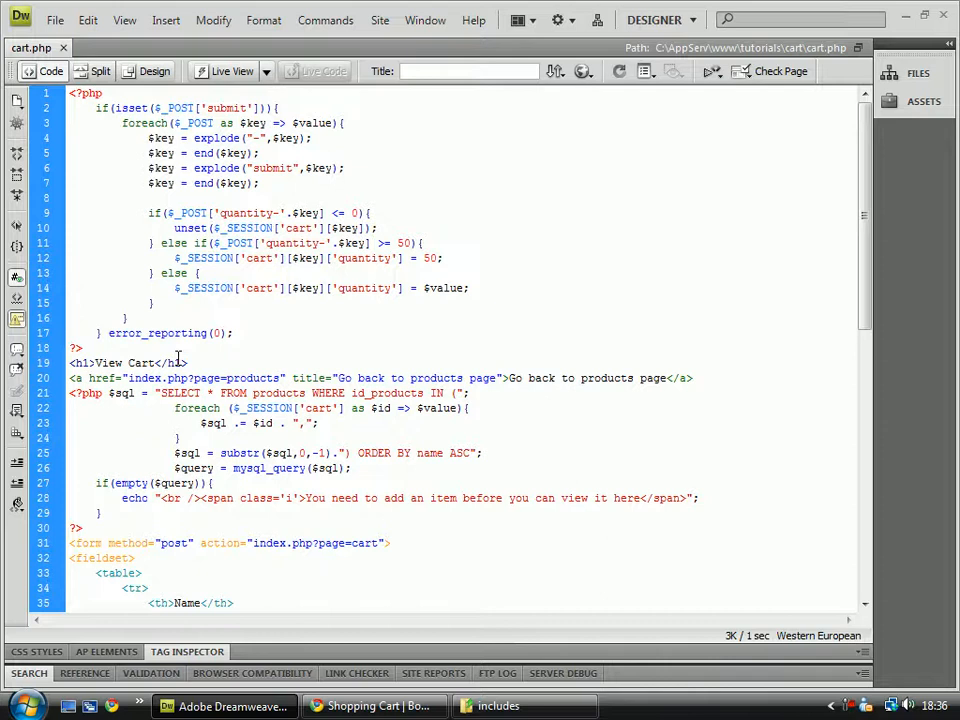
{"action": "left_click", "coordinate": [375, 705]}
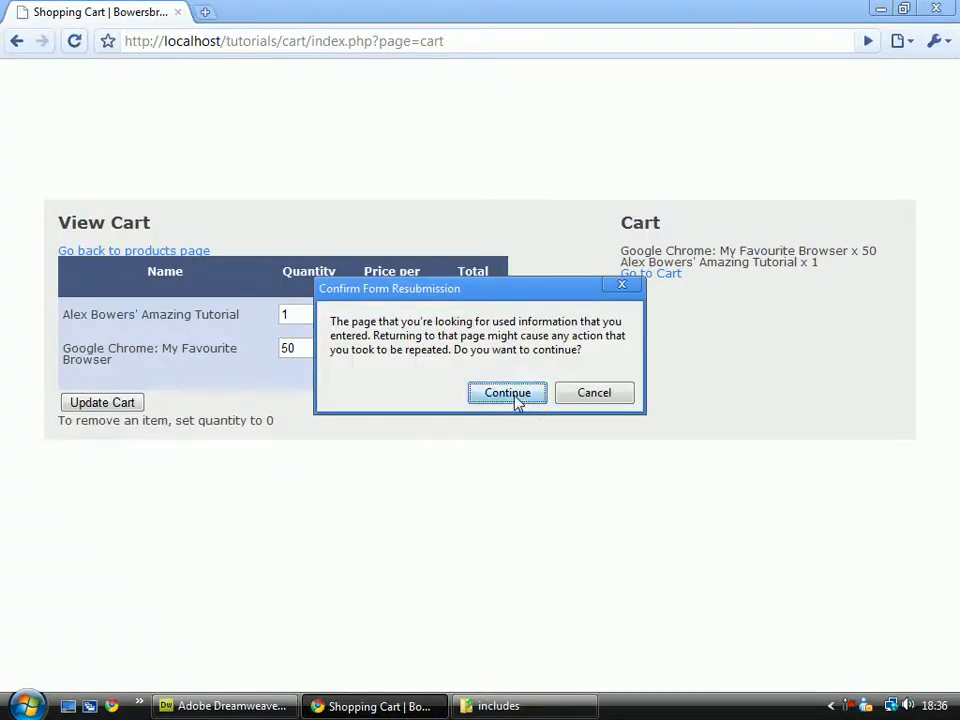
Step: Resend the cart form, leaving two products totalling $265.49 in the cart
{"action": "left_click", "coordinate": [507, 392]}
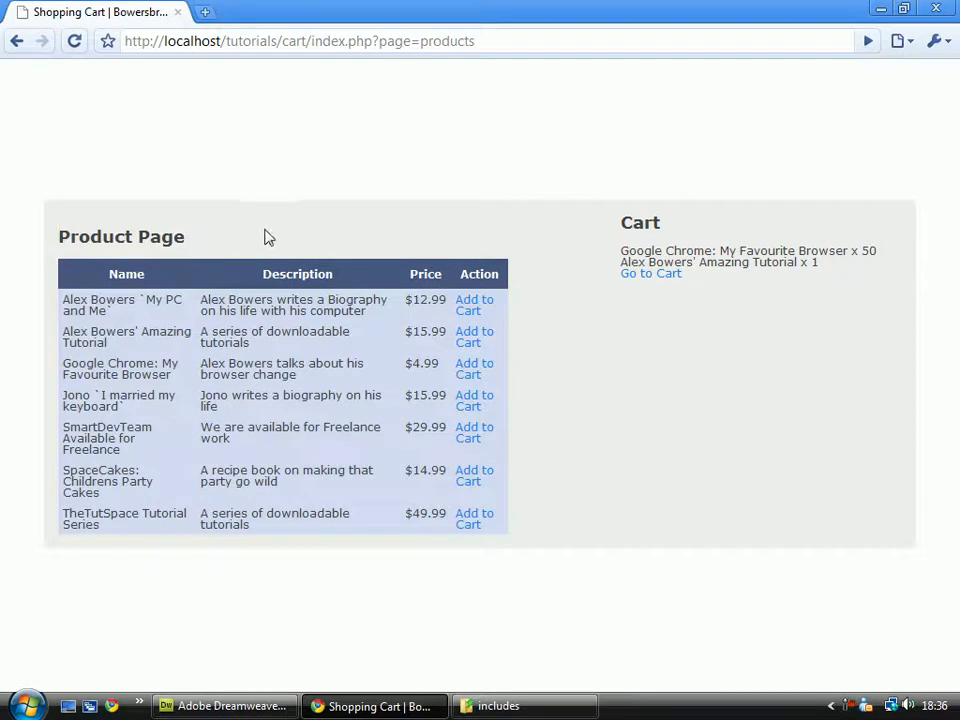
{"action": "left_click", "coordinate": [650, 273]}
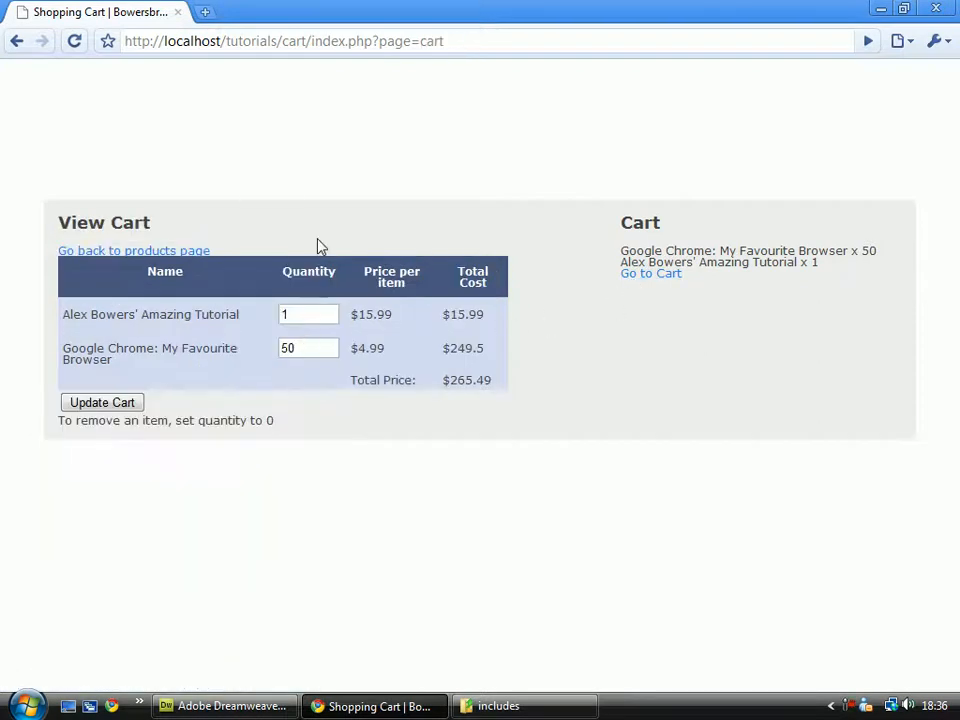
{"action": "mouse_move", "coordinate": [404, 271]}
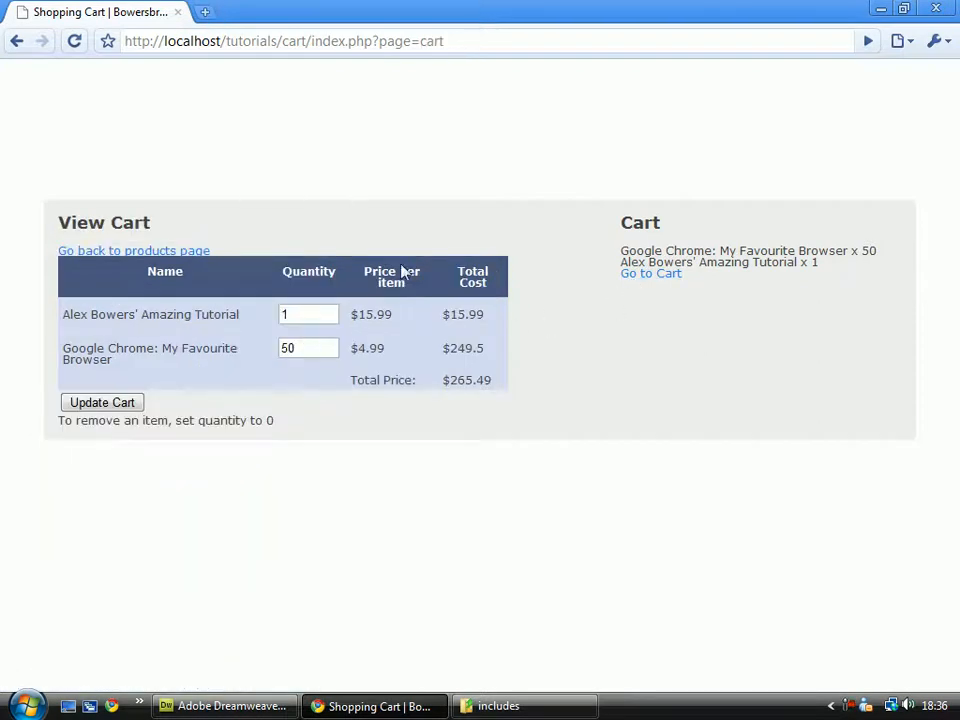
{"action": "left_click", "coordinate": [133, 250]}
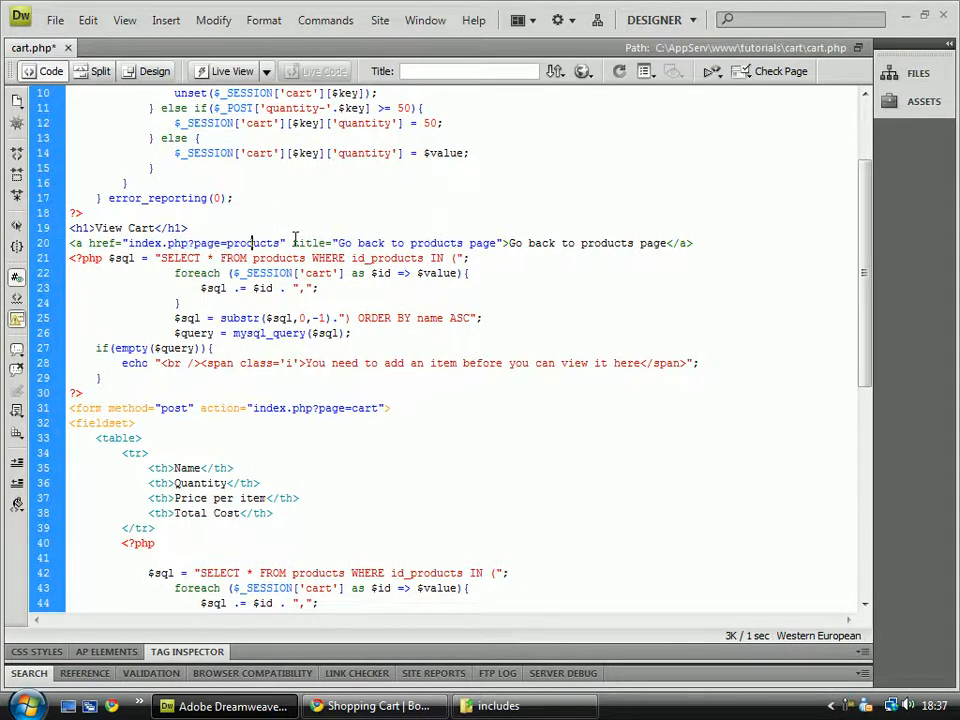
{"action": "left_click_drag", "start_coordinate": [311, 243], "coordinate": [497, 243]}
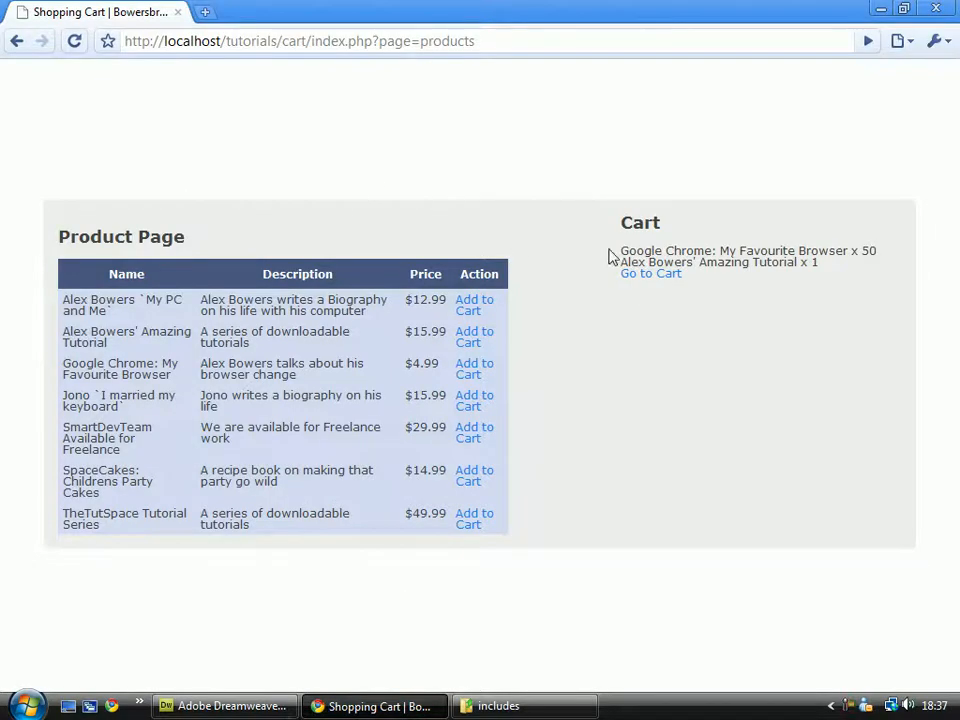
Step: Reopen the View Cart page totalling $265.49, then return to cart.php in Dreamweaver
{"action": "left_click", "coordinate": [650, 273]}
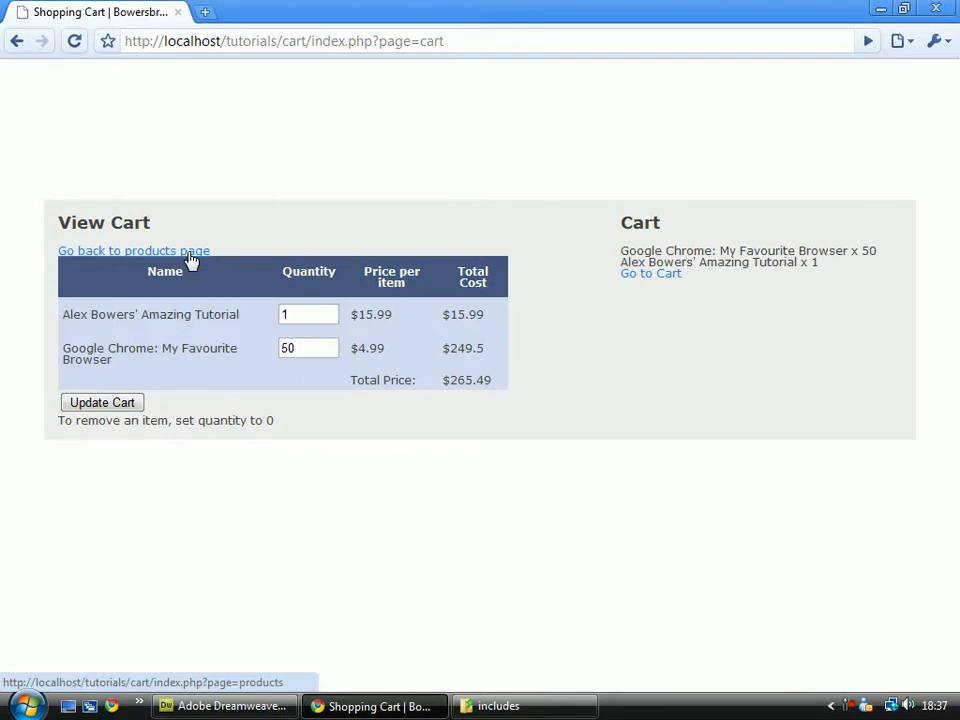
{"action": "left_click", "coordinate": [225, 705]}
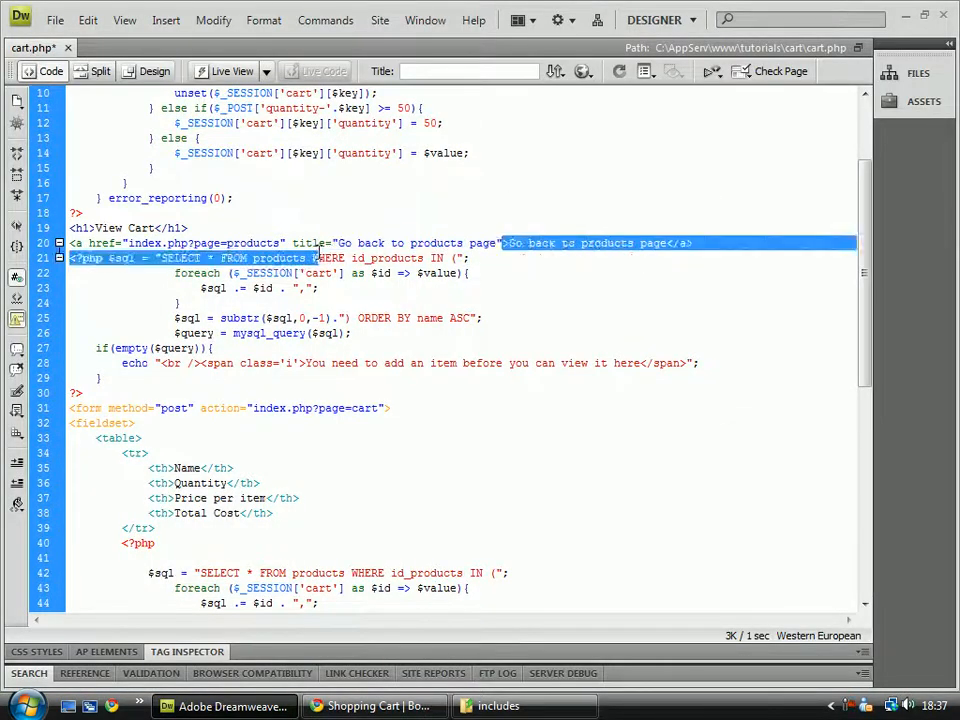
Step: Retype the cart query's ORDER BY column from name to id_products
{"action": "left_click", "coordinate": [294, 242]}
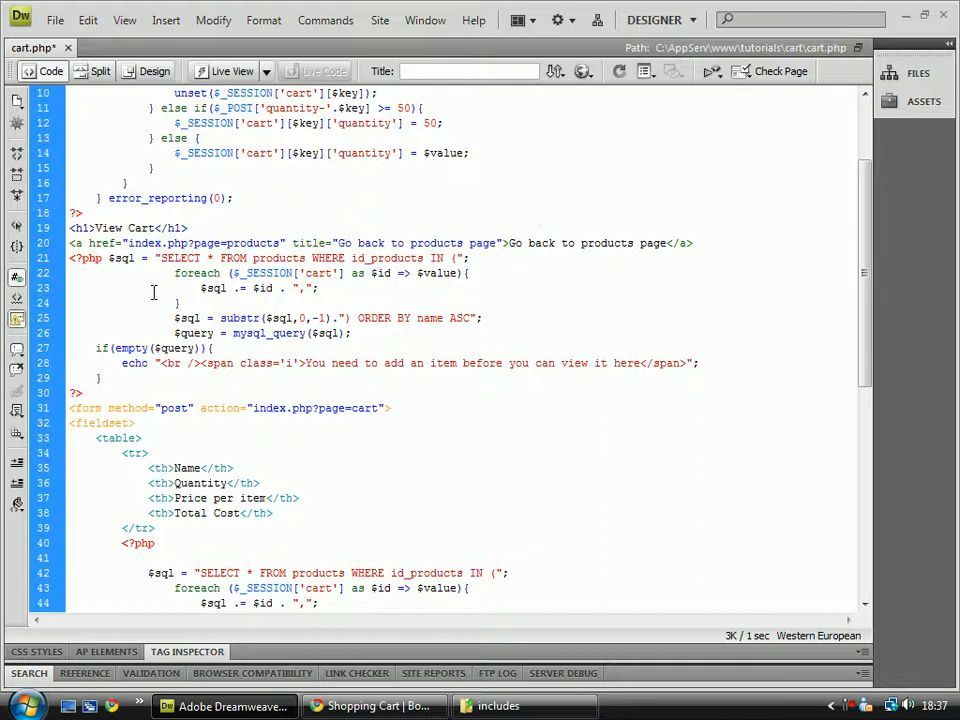
{"action": "double_click", "coordinate": [122, 258]}
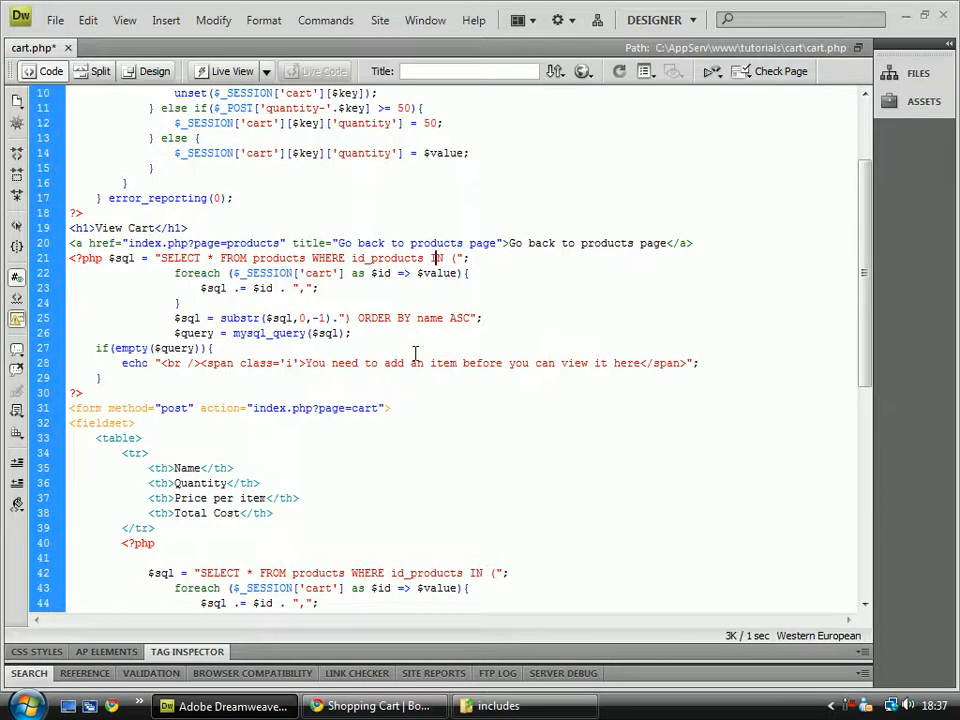
{"action": "mouse_move", "coordinate": [305, 297]}
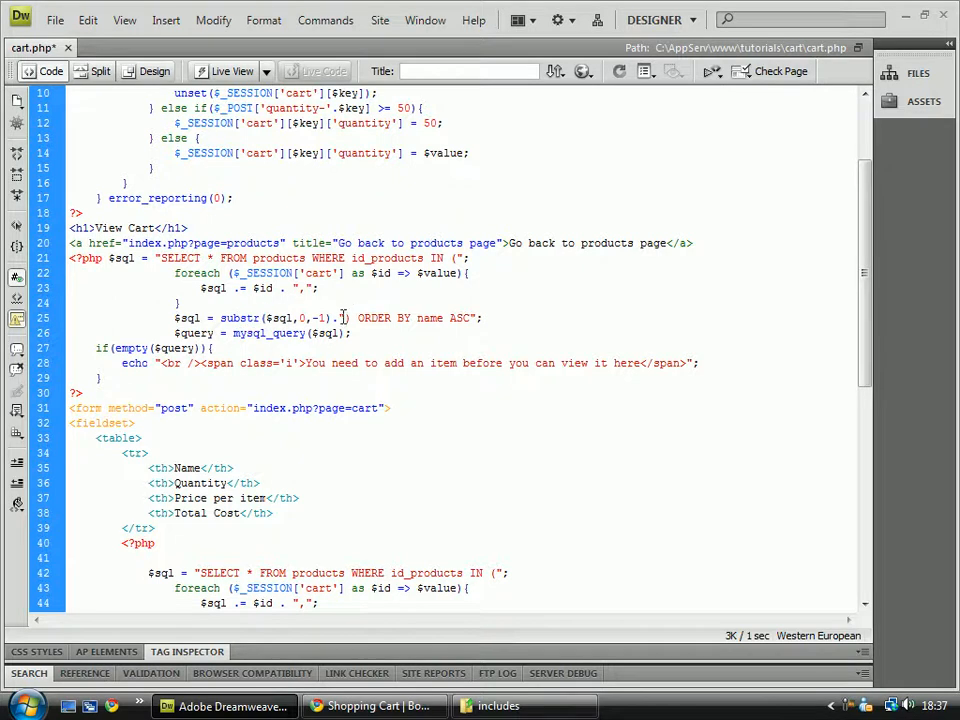
{"action": "double_click", "coordinate": [370, 318]}
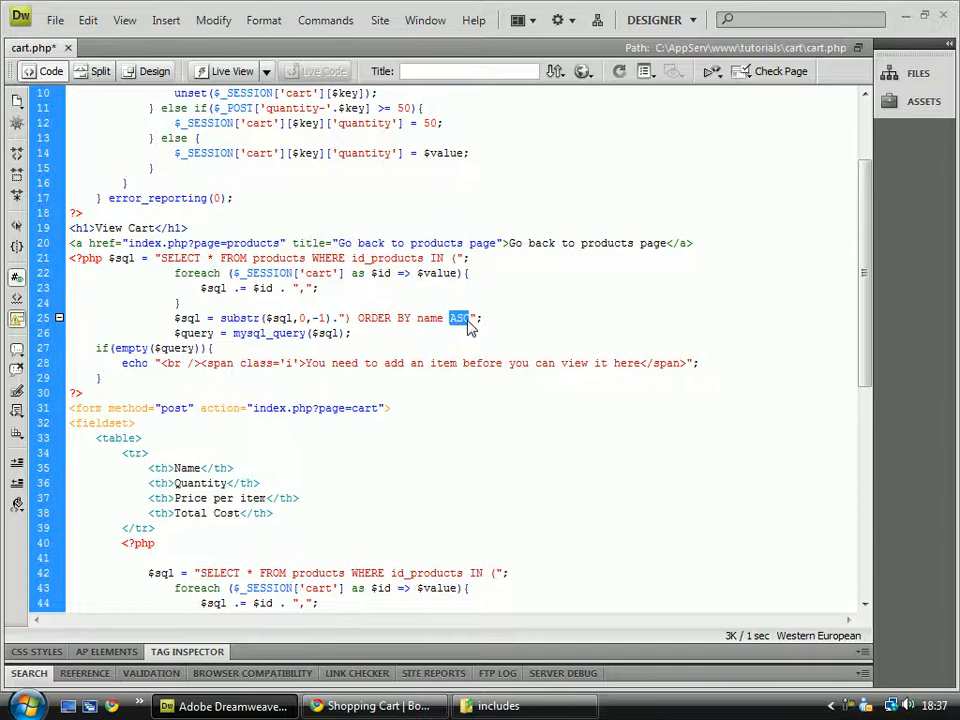
{"action": "left_click", "coordinate": [431, 318]}
{"action": "type", "text": "id"}
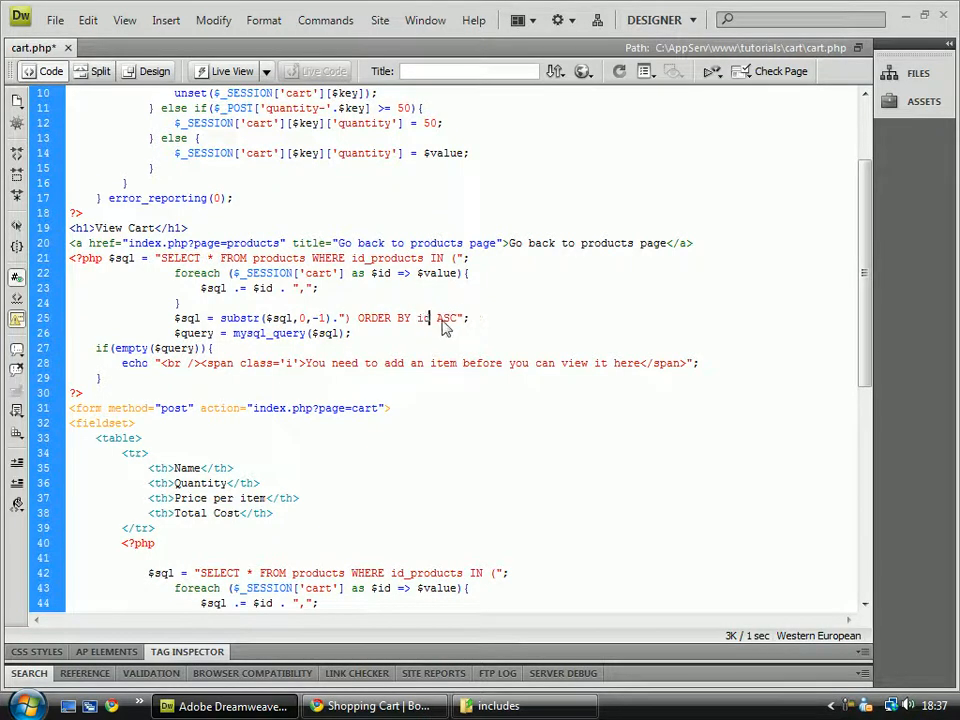
{"action": "type", "text": "_products"}
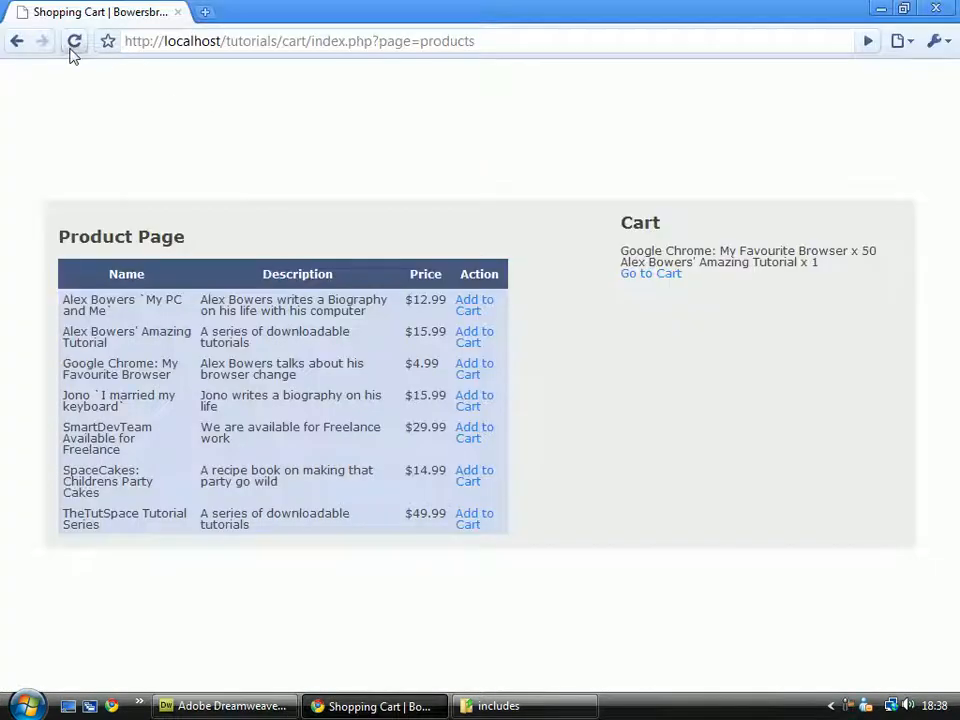
Step: Open the cart page and scroll through its generated page source
{"action": "left_click", "coordinate": [650, 273]}
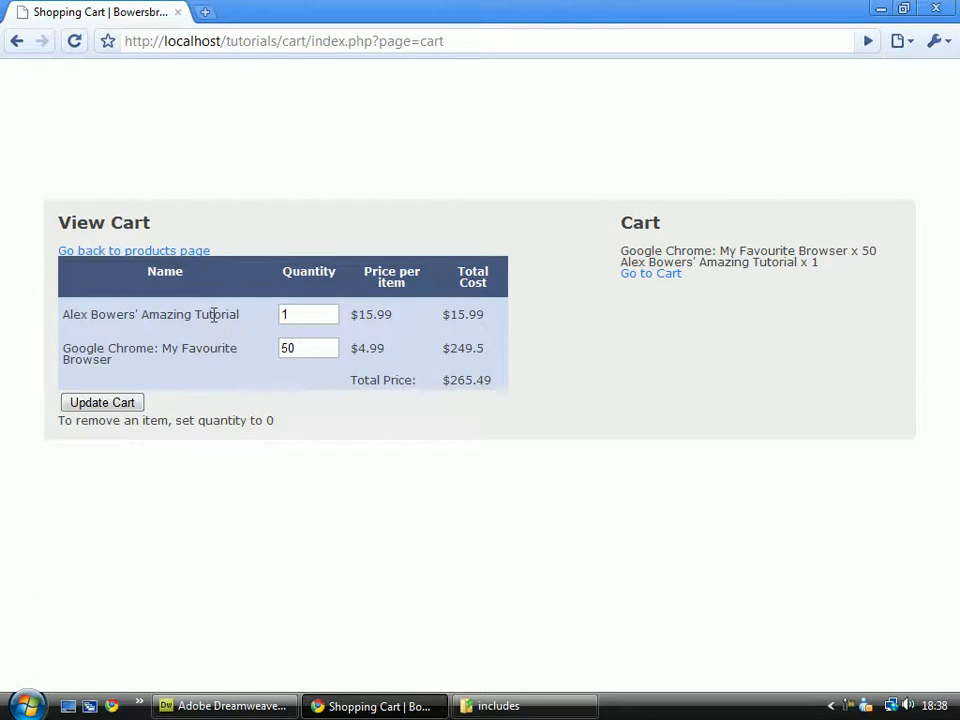
{"action": "mouse_move", "coordinate": [160, 317]}
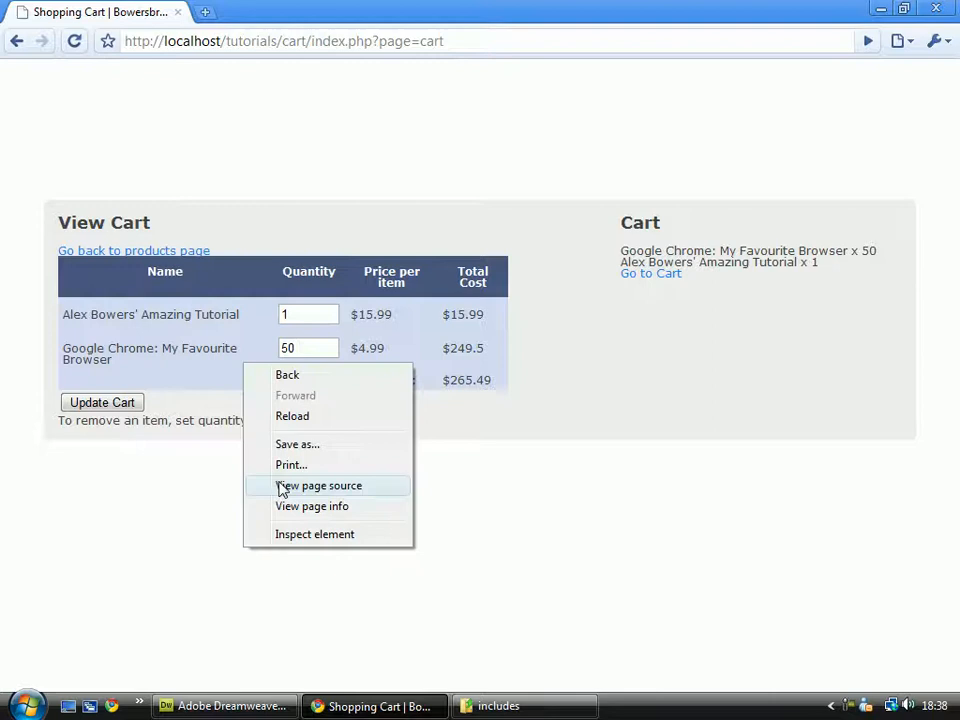
{"action": "left_click", "coordinate": [318, 485]}
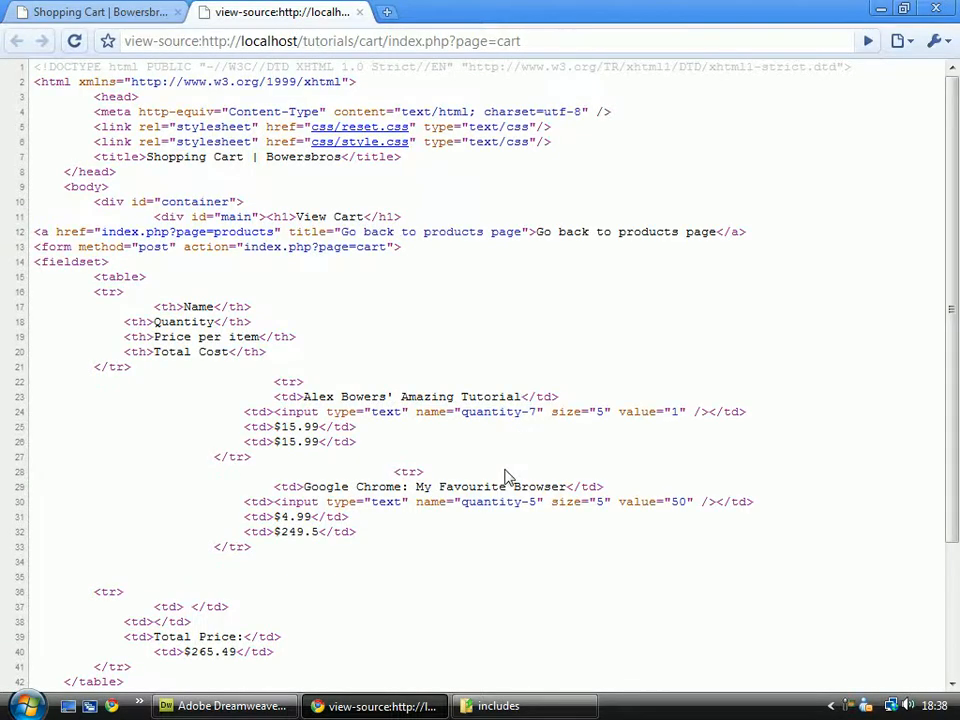
{"action": "scroll", "scroll_direction": "down", "scroll_amount": 3}
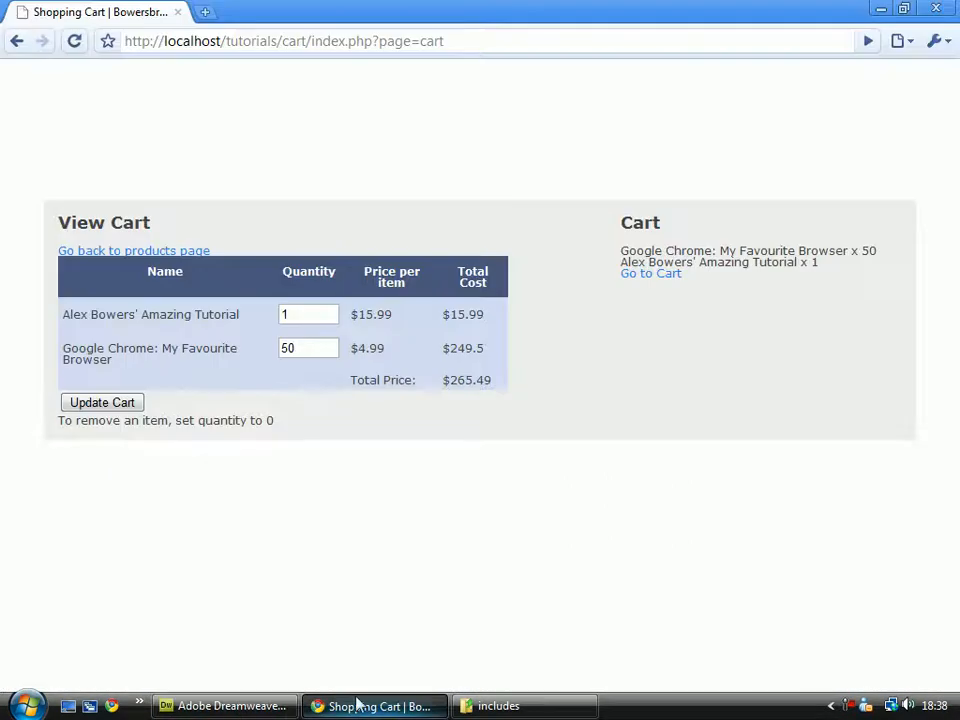
{"action": "mouse_move", "coordinate": [340, 536]}
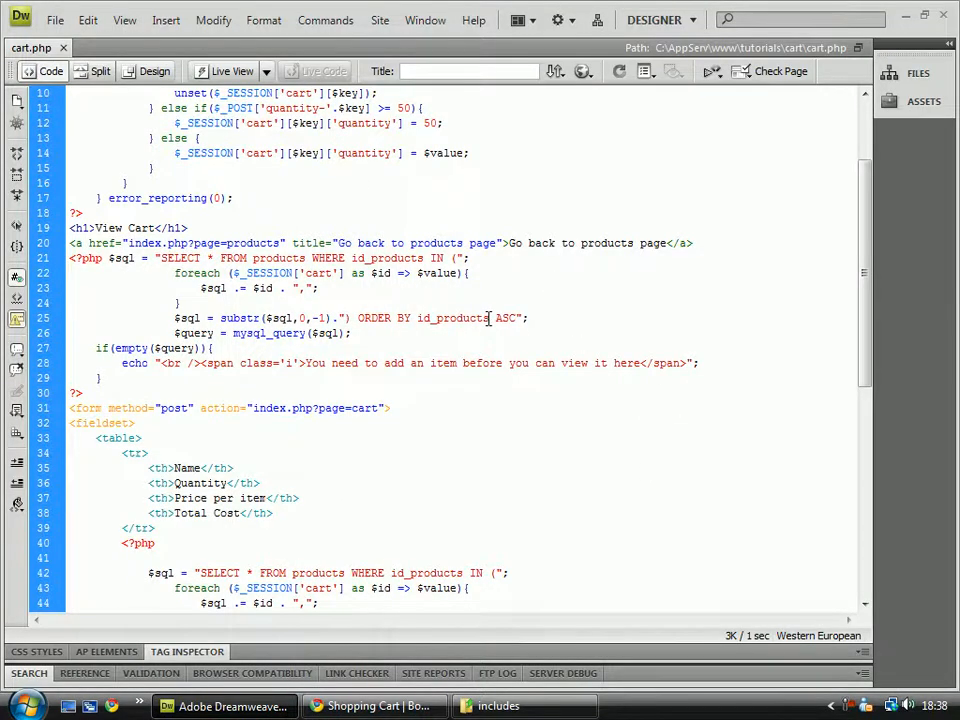
Step: Change the sort to id_products DESC and check the cart in Chrome
{"action": "type", "text": "desc"}
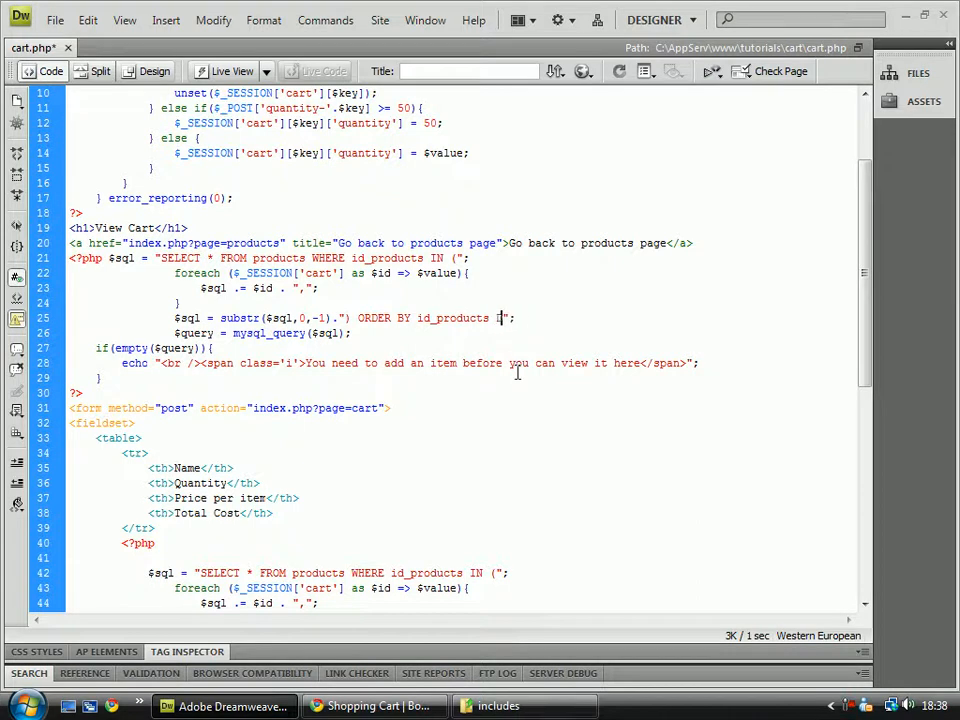
{"action": "type", "text": "DESC"}
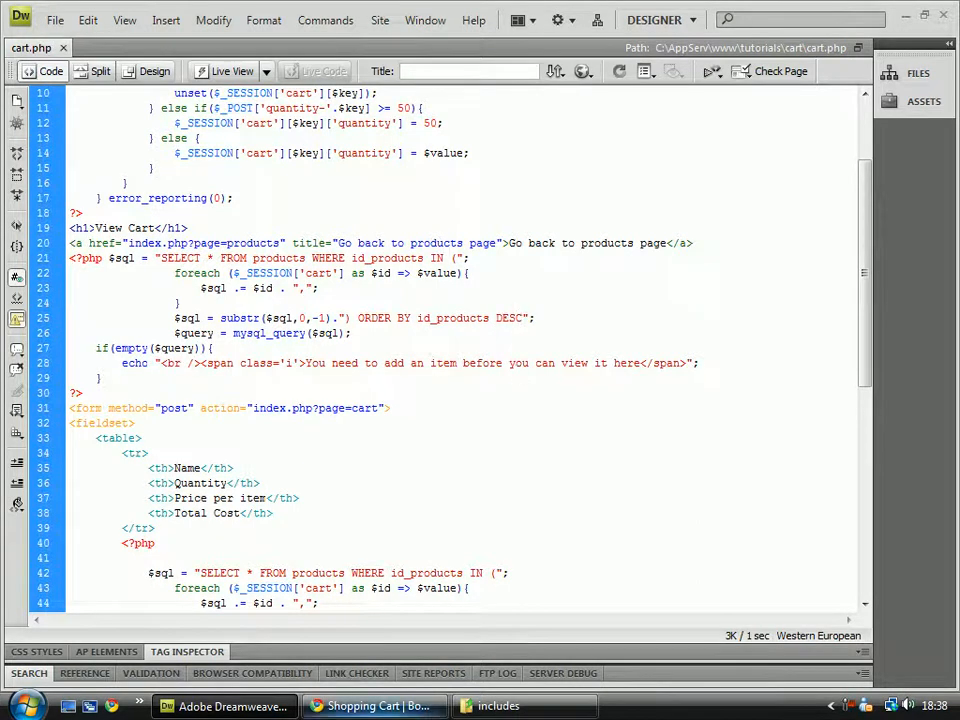
{"action": "left_click", "coordinate": [373, 705]}
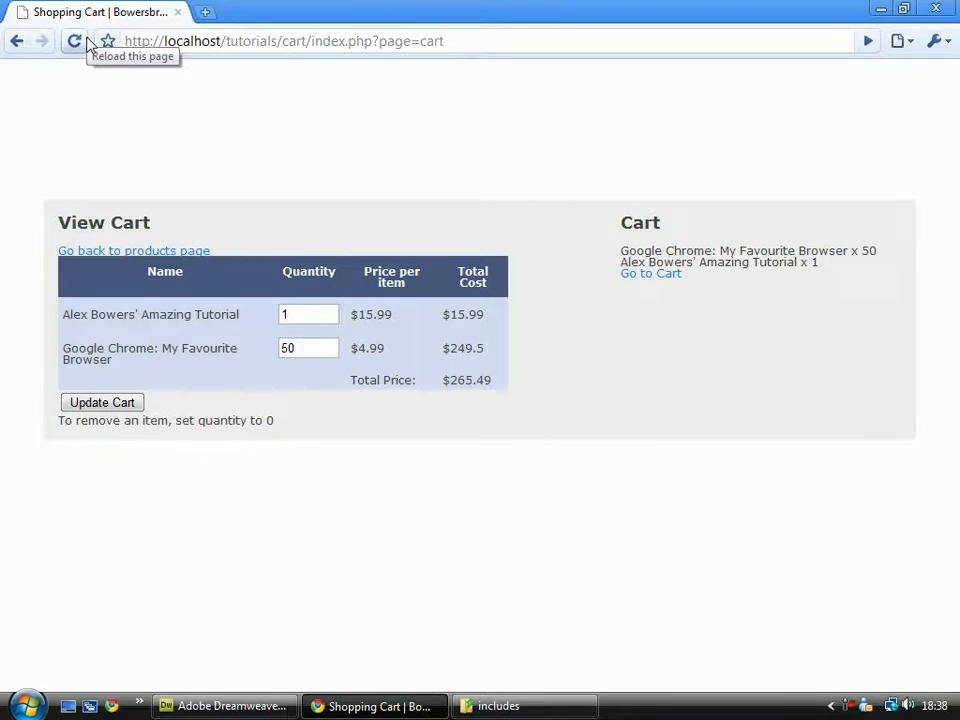
{"action": "mouse_move", "coordinate": [250, 697]}
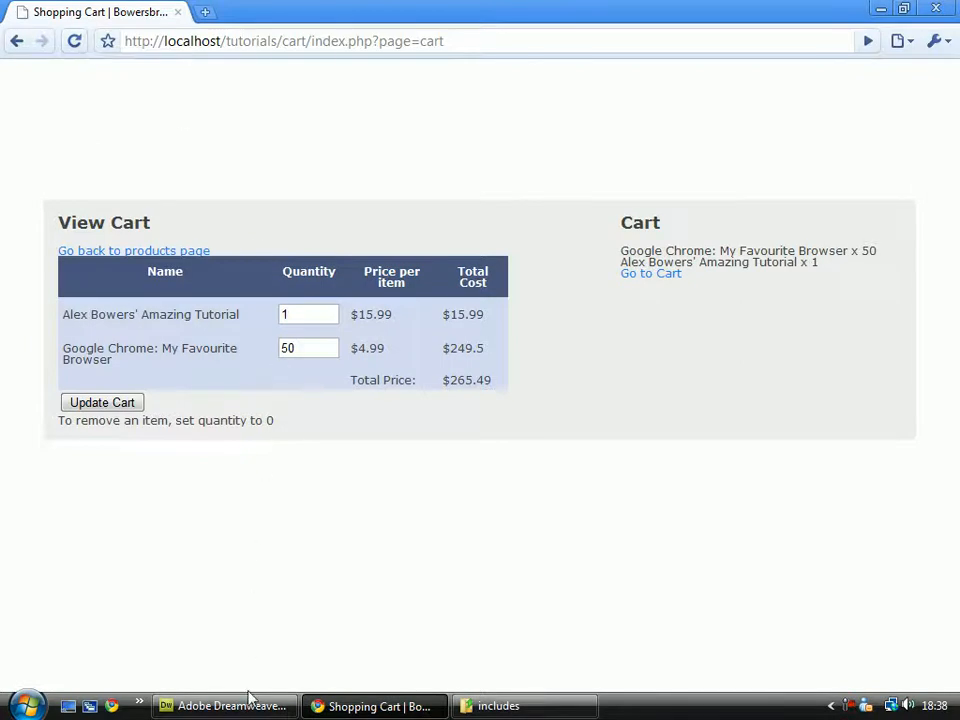
{"action": "left_click", "coordinate": [224, 706]}
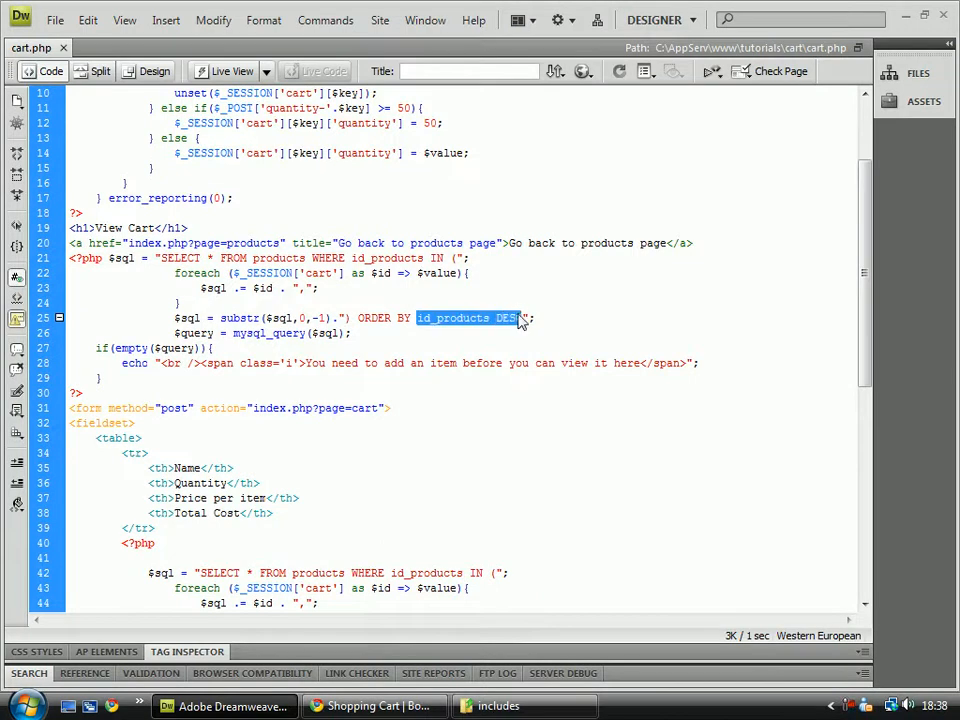
Step: Retype the sort as name ASC, check Chrome, then select $query in the empty check
{"action": "type", "text": "name ASC"}
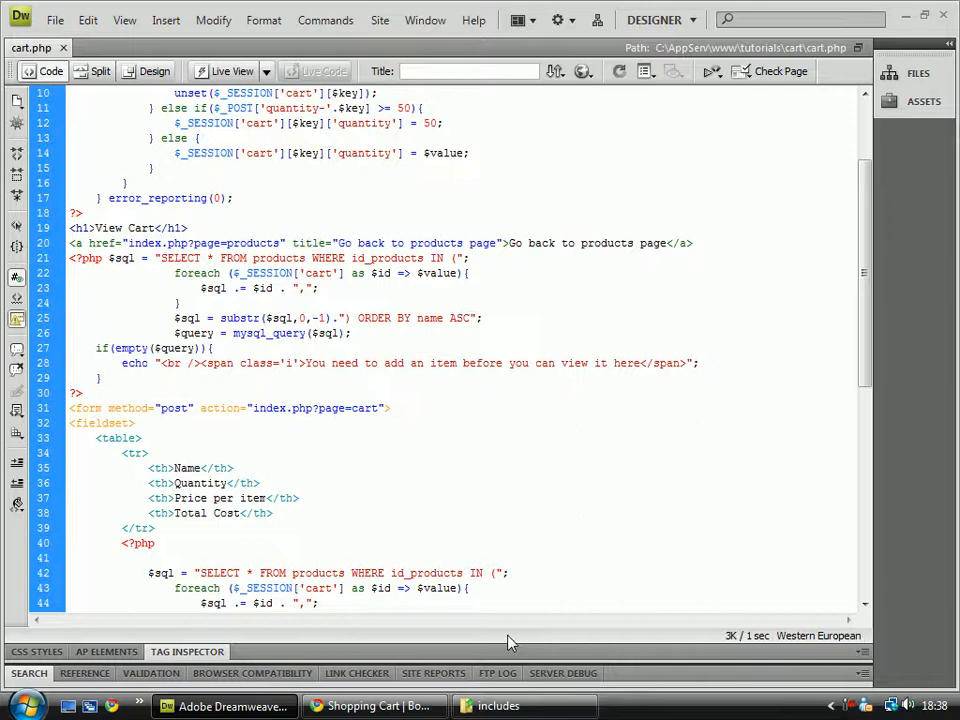
{"action": "mouse_move", "coordinate": [477, 465]}
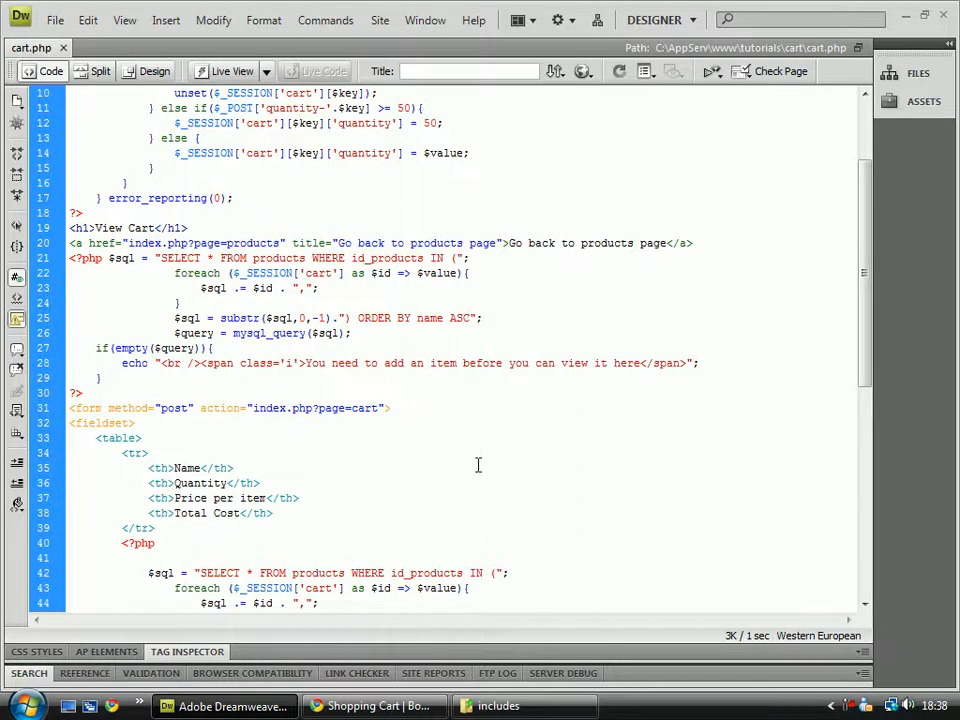
{"action": "left_click", "coordinate": [374, 706]}
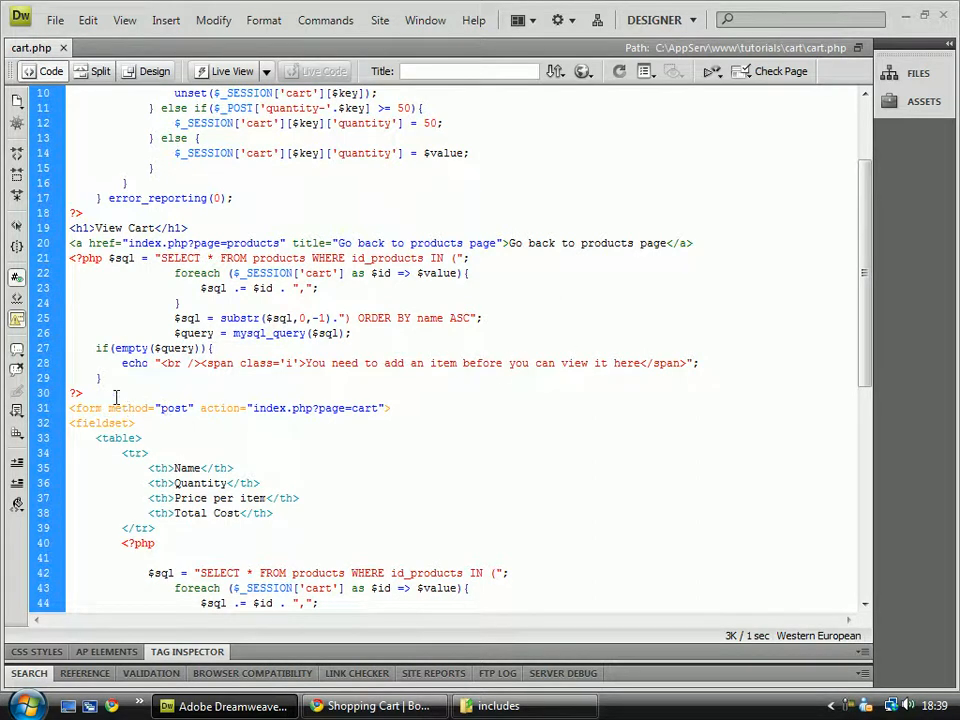
{"action": "scroll", "scroll_direction": "down", "scroll_amount": 3}
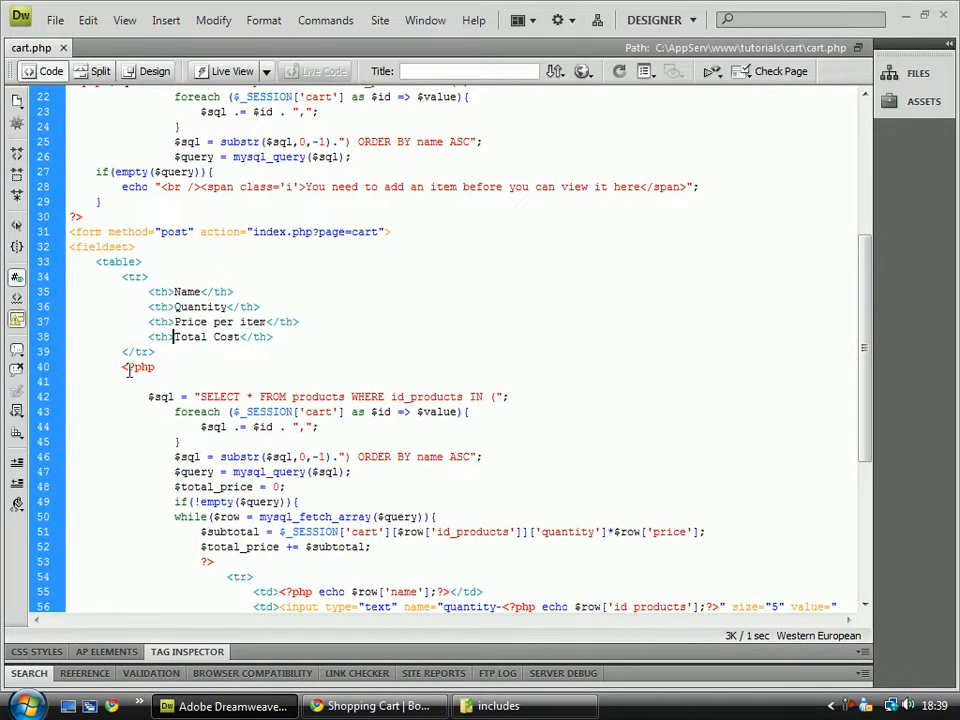
{"action": "left_click_drag", "start_coordinate": [205, 396], "coordinate": [245, 488]}
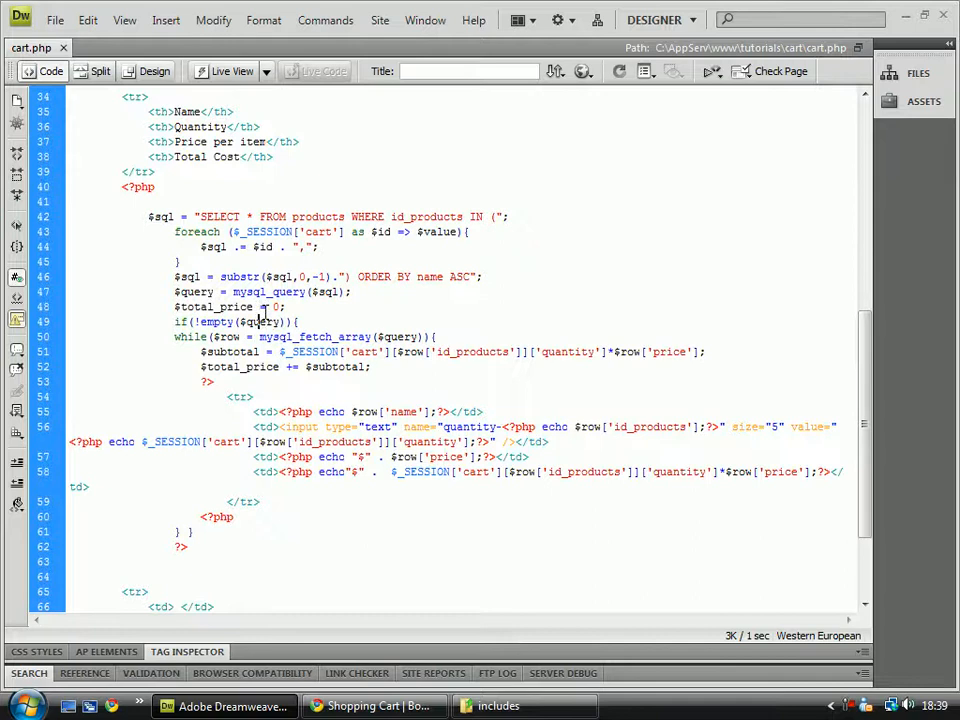
{"action": "double_click", "coordinate": [205, 321]}
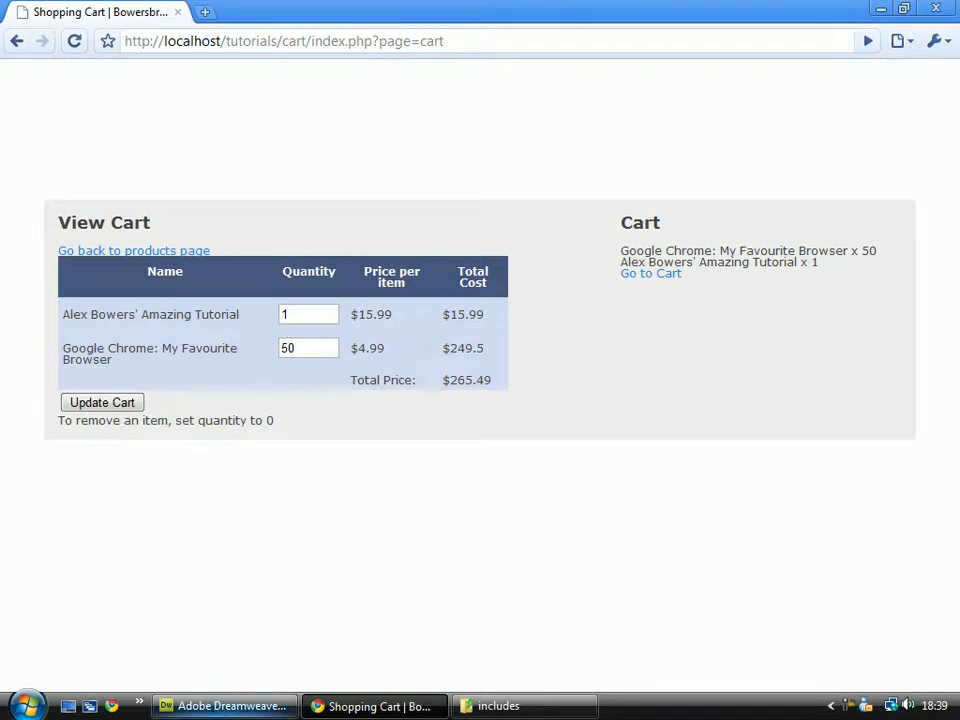
{"action": "mouse_move", "coordinate": [290, 347]}
{"action": "type", "text": "0"}
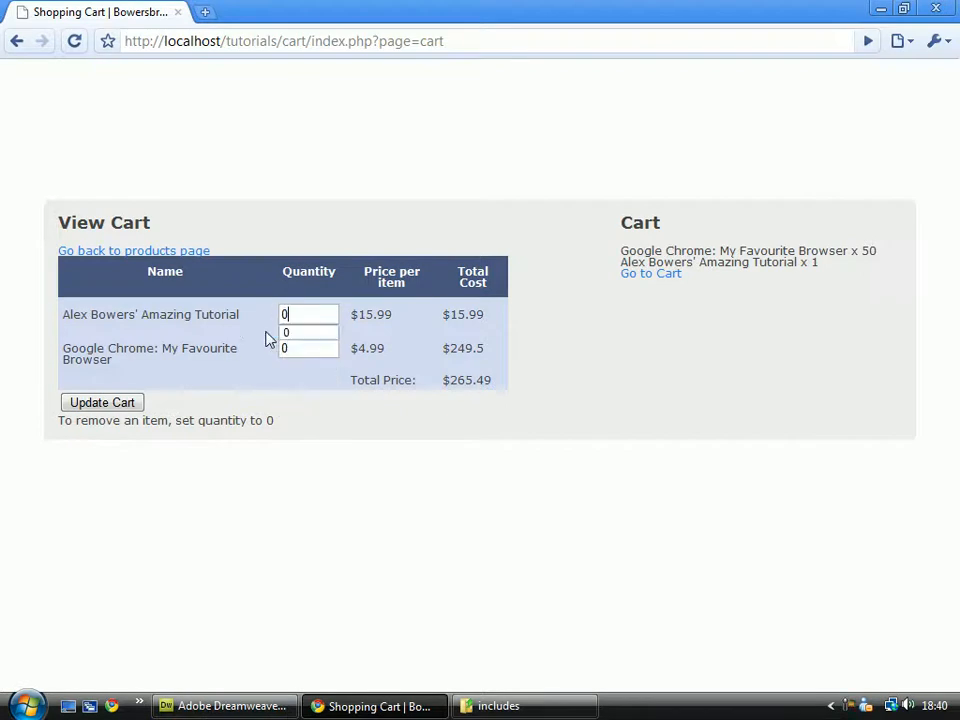
Step: Submit zero quantities for both cart items so the cart empties to a $0 total
{"action": "left_click", "coordinate": [101, 402]}
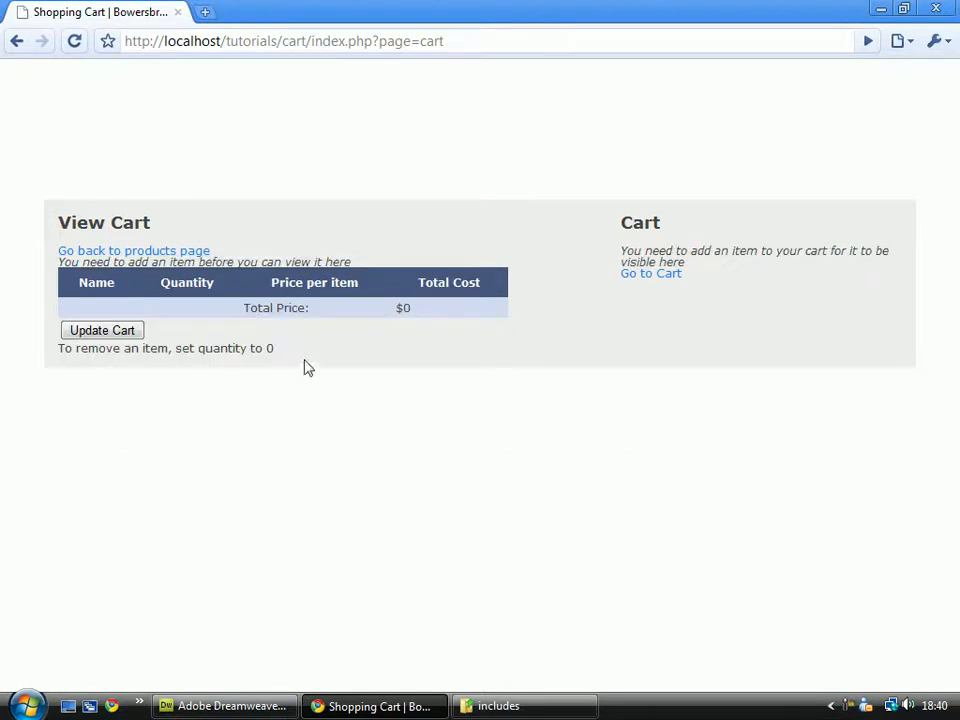
{"action": "mouse_move", "coordinate": [508, 305]}
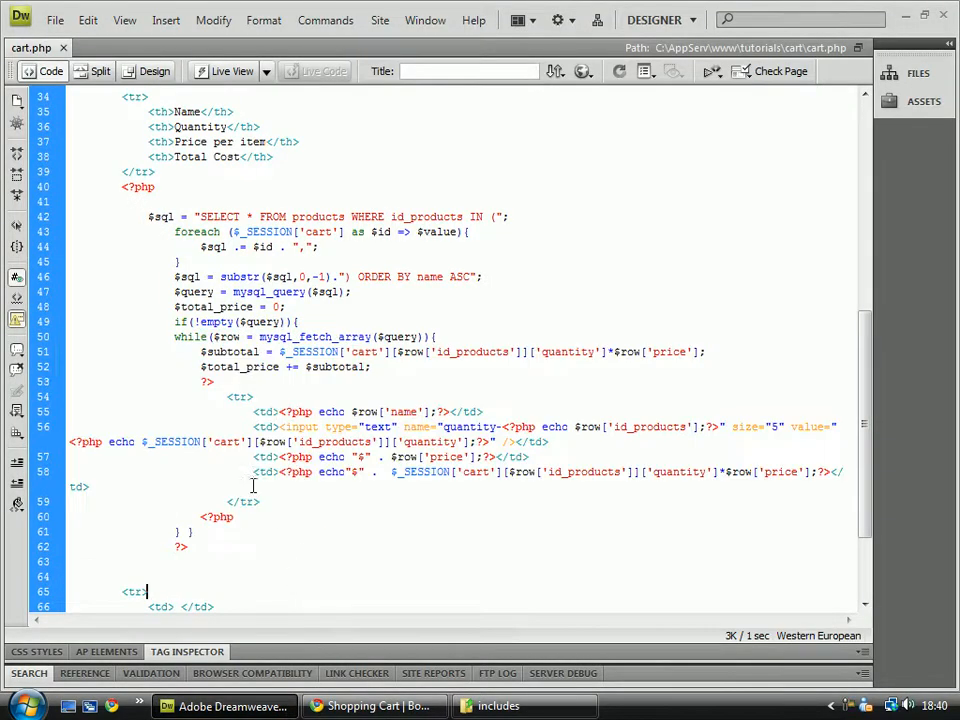
{"action": "scroll", "scroll_direction": "down", "scroll_amount": 3}
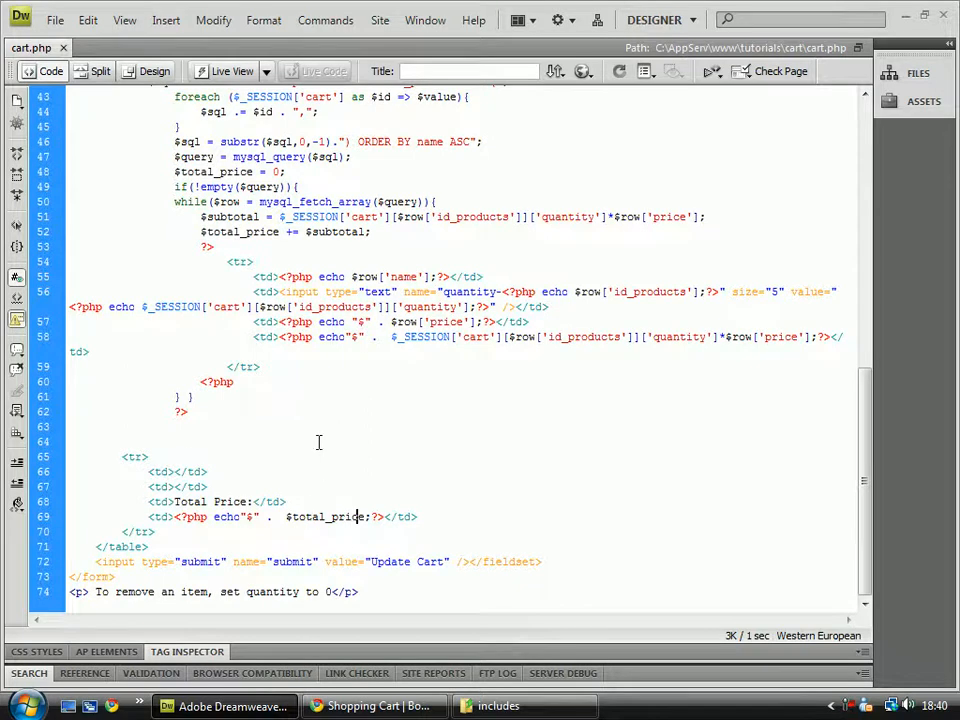
{"action": "mouse_move", "coordinate": [478, 363]}
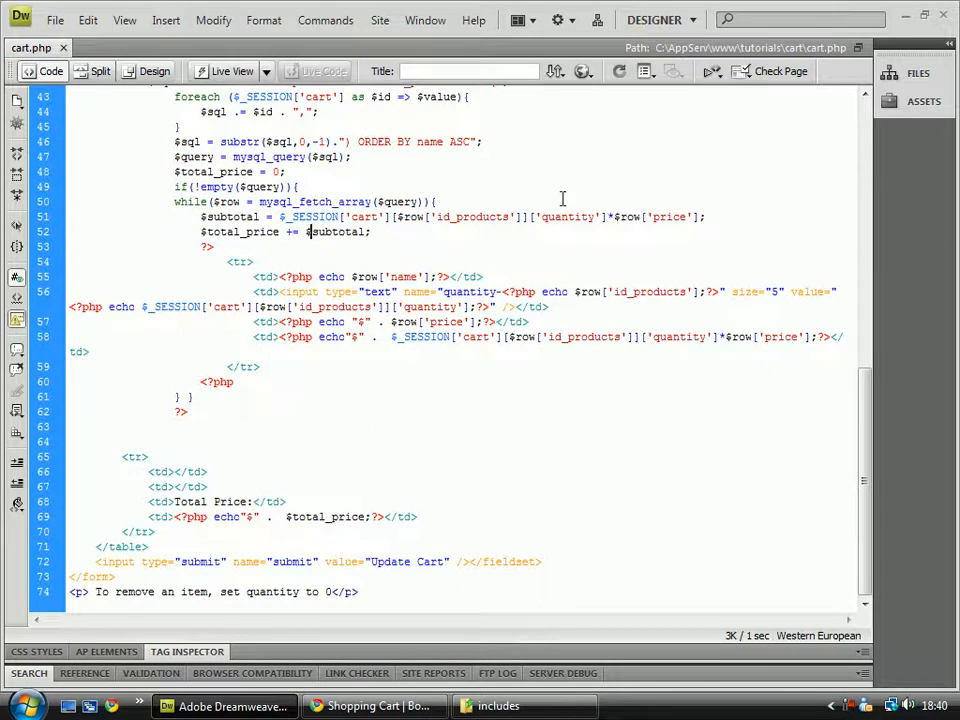
{"action": "mouse_move", "coordinate": [257, 491]}
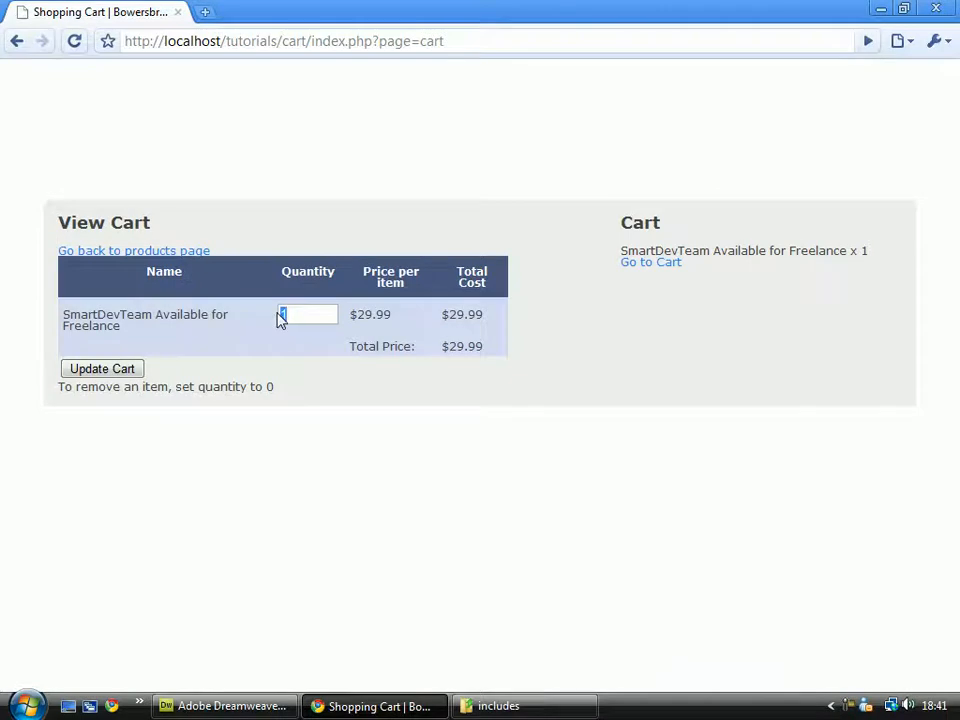
Step: Update the cart with SmartDevTeam Available for Freelance at quantity 0, leaving a $0 total
{"action": "left_click", "coordinate": [101, 368]}
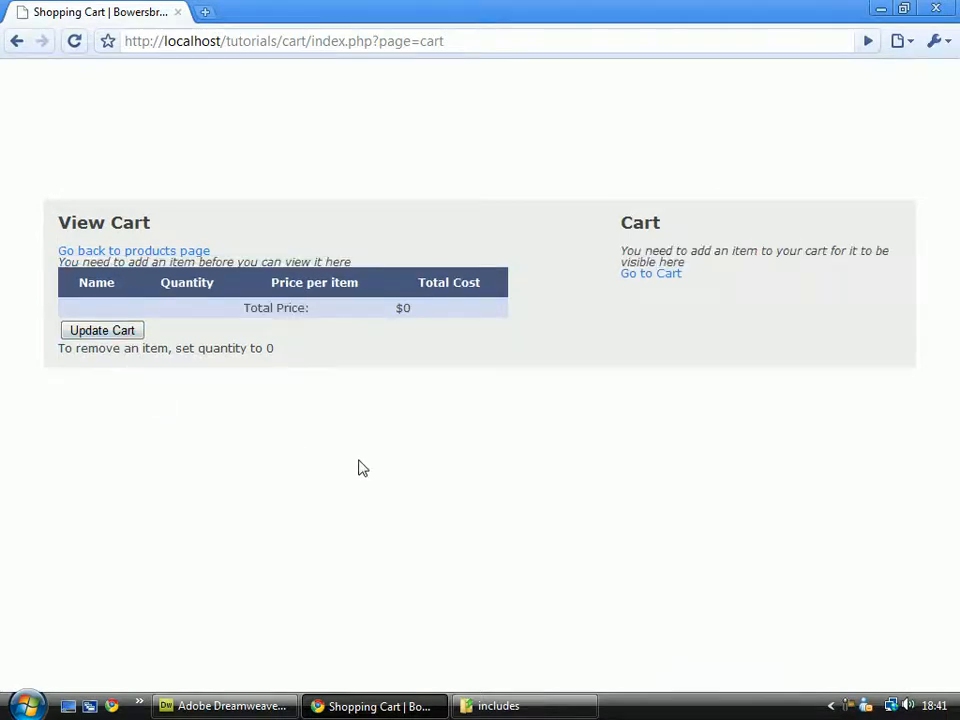
{"action": "mouse_move", "coordinate": [337, 607]}
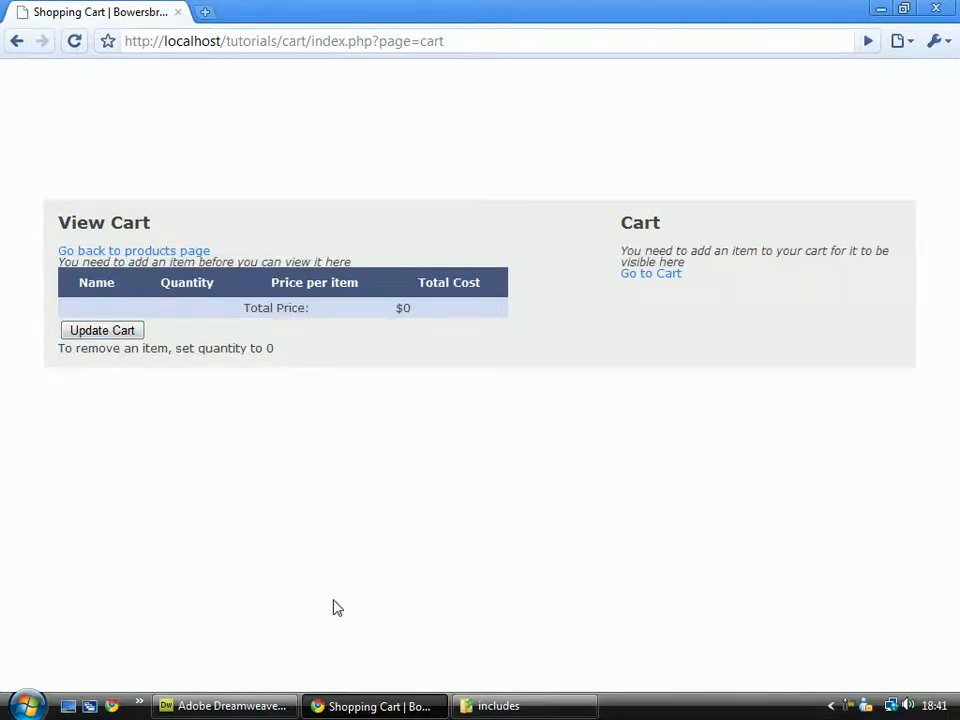